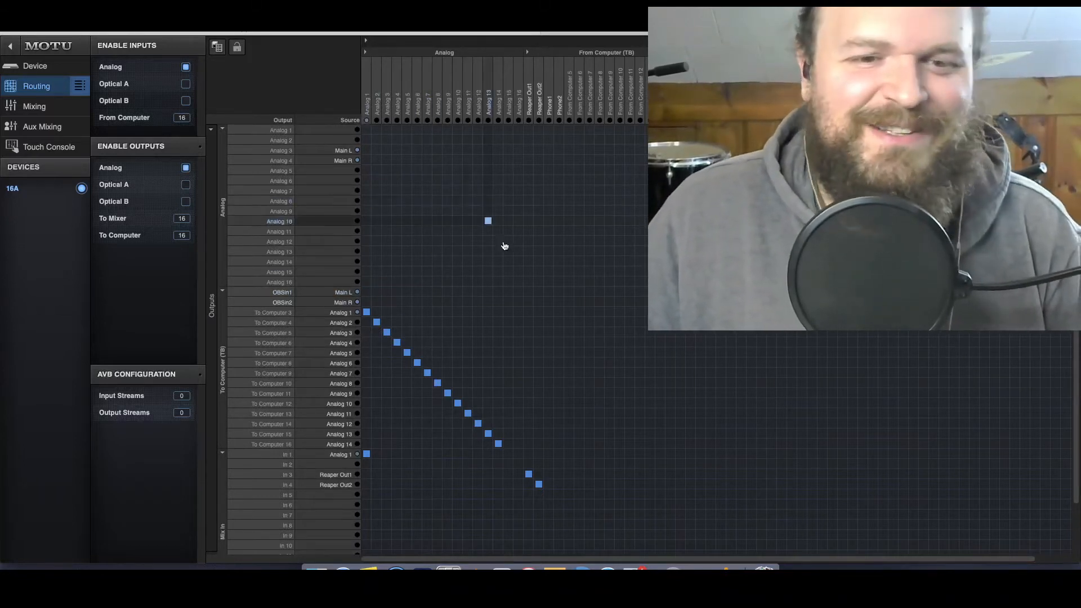
- Disconnect the stray source feeding the Analog 10 output row
click(488, 221)
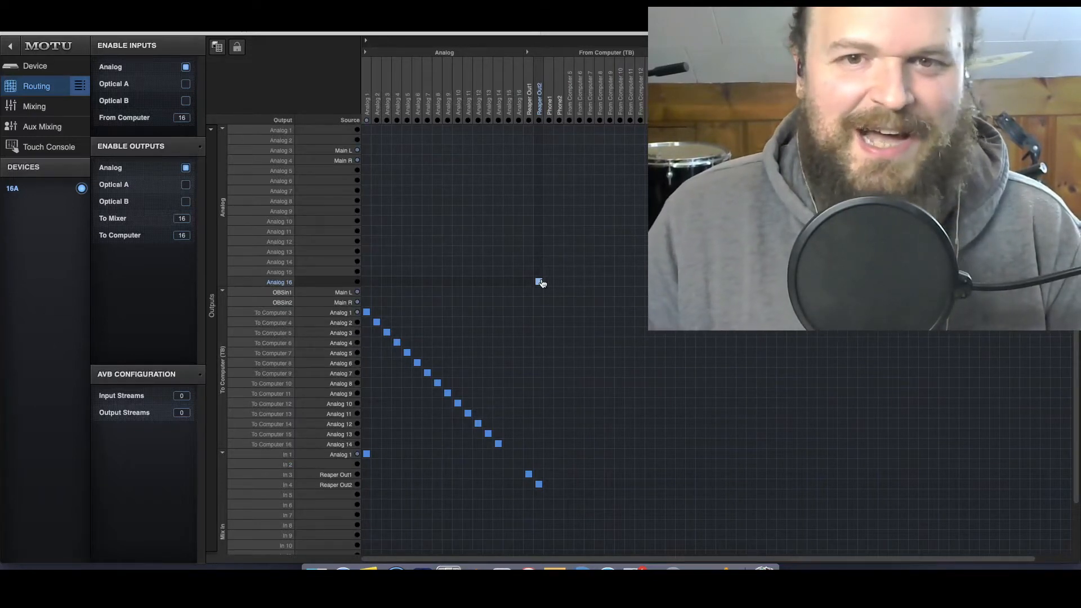
click(216, 46)
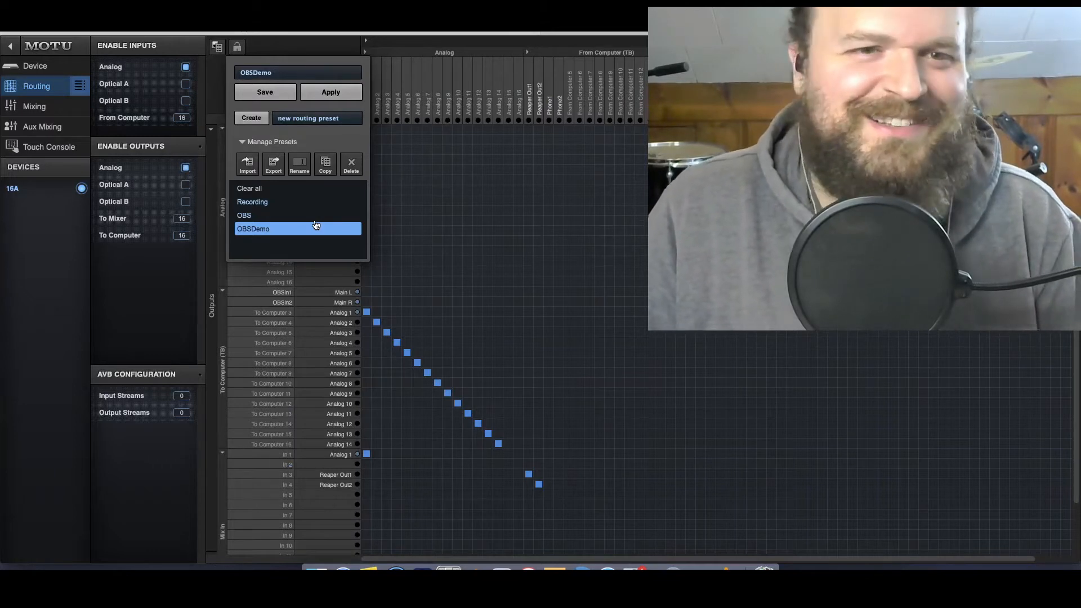
mouse_move(288, 158)
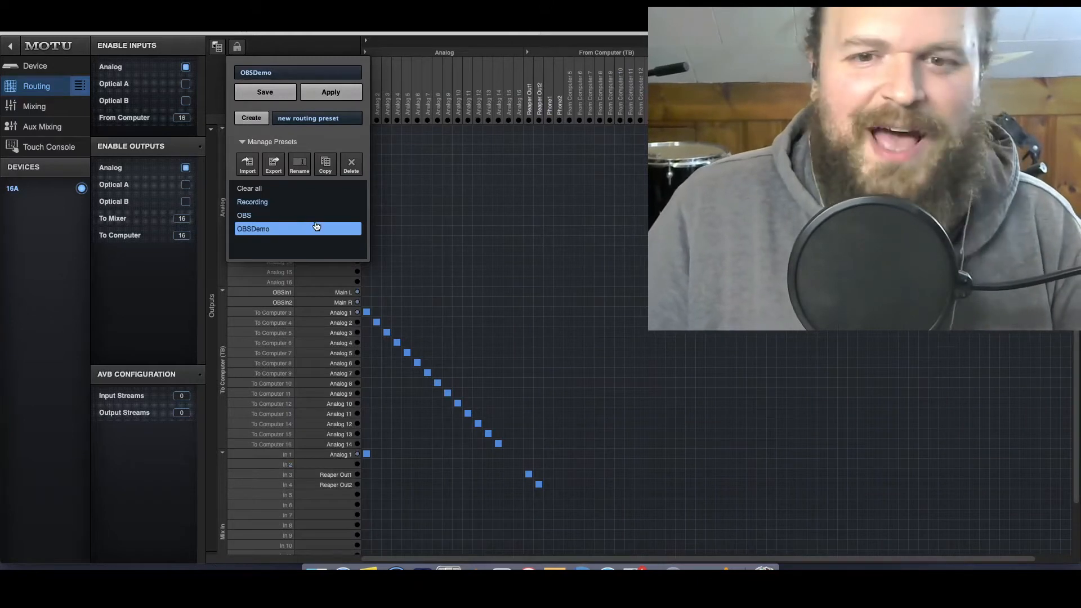
mouse_move(311, 193)
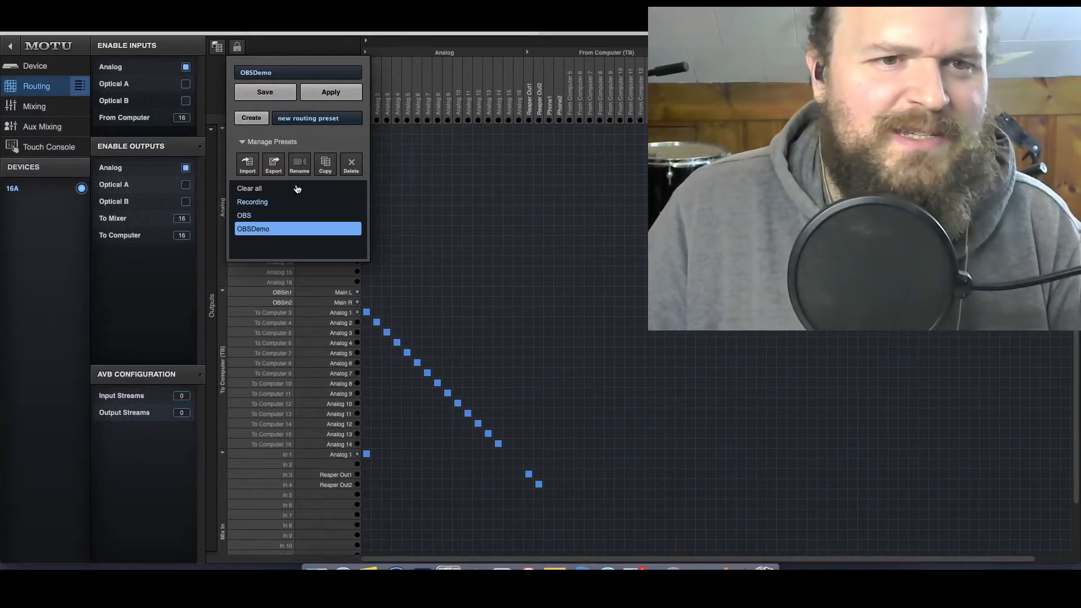
- Apply the 'Clear all' routing preset and confirm, leaving the matrix empty
click(249, 188)
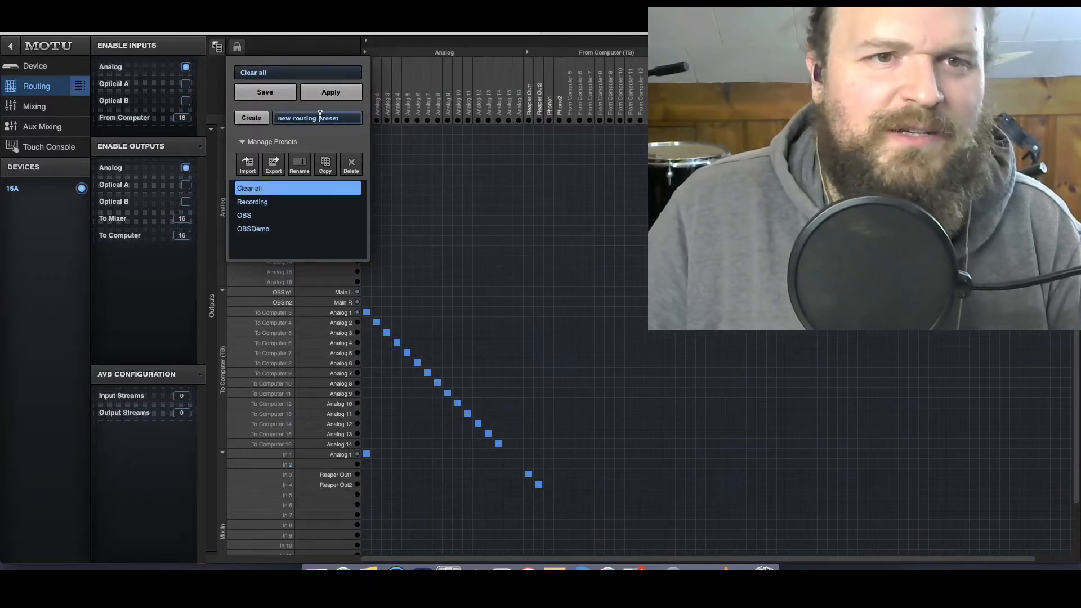
click(330, 91)
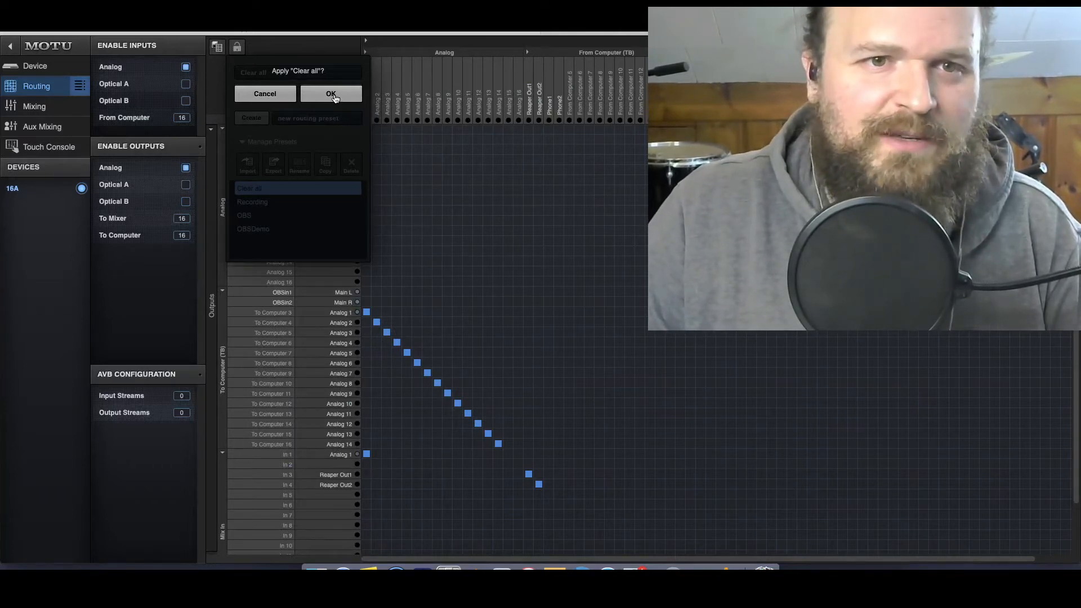
click(330, 93)
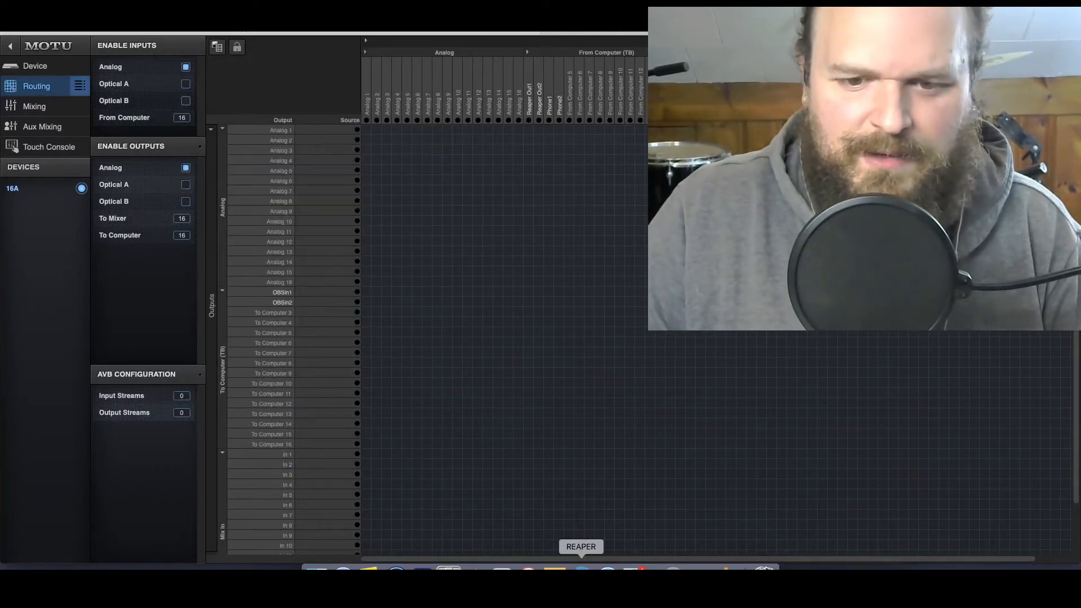
mouse_move(501, 568)
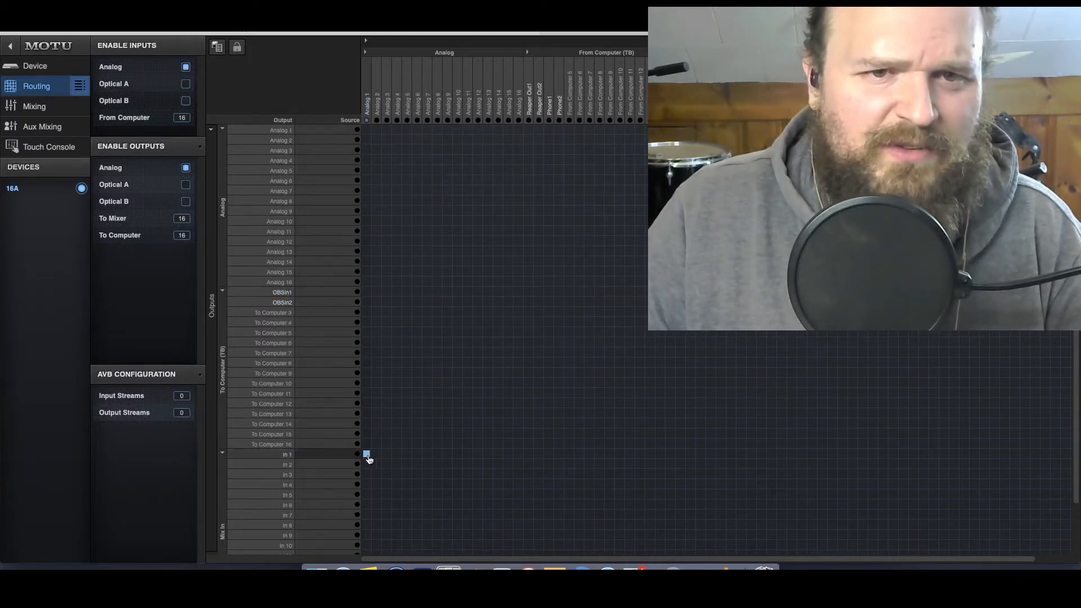
- Connect Analog 1 to the mixer's In 1 row in the routing grid
click(366, 454)
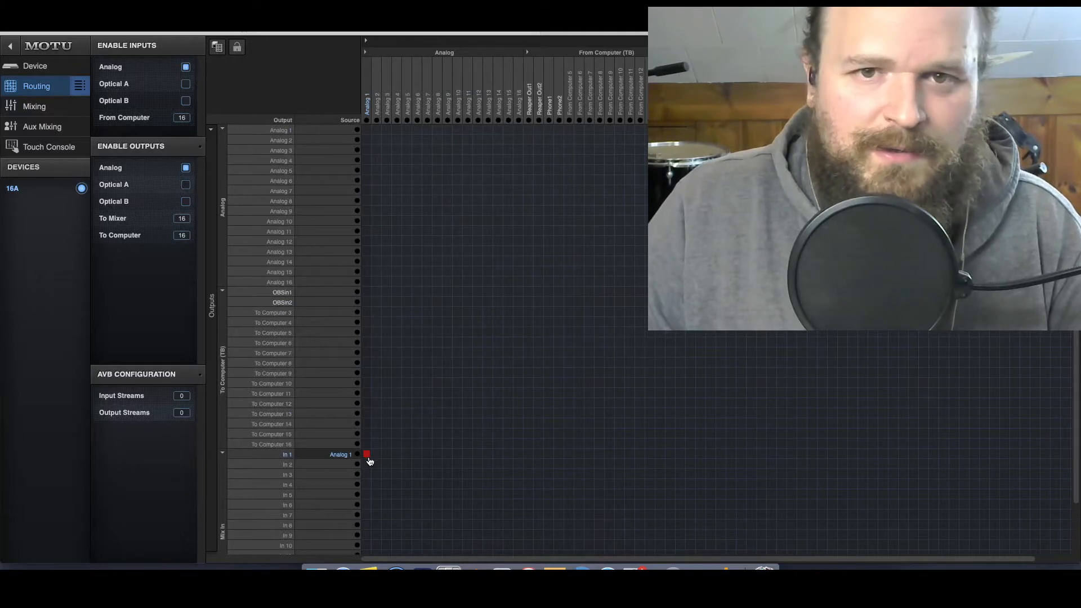
click(367, 453)
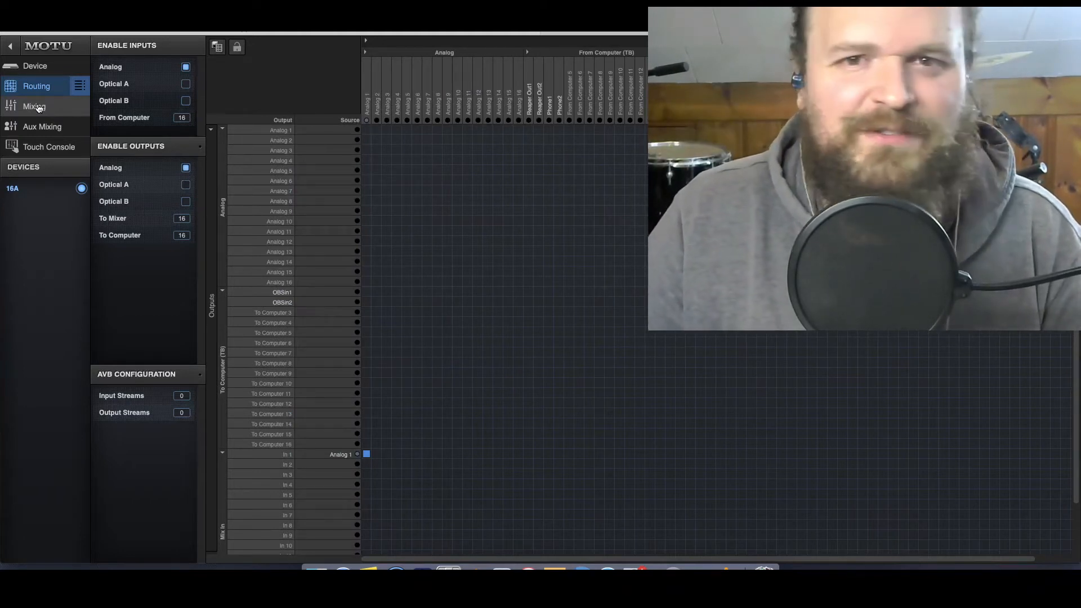
click(33, 106)
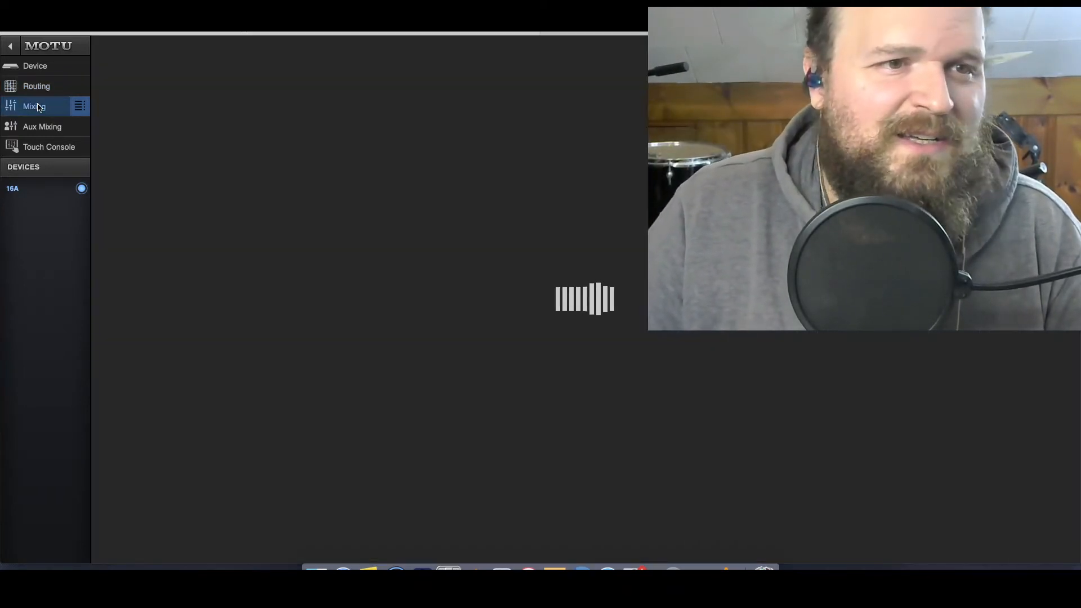
click(33, 106)
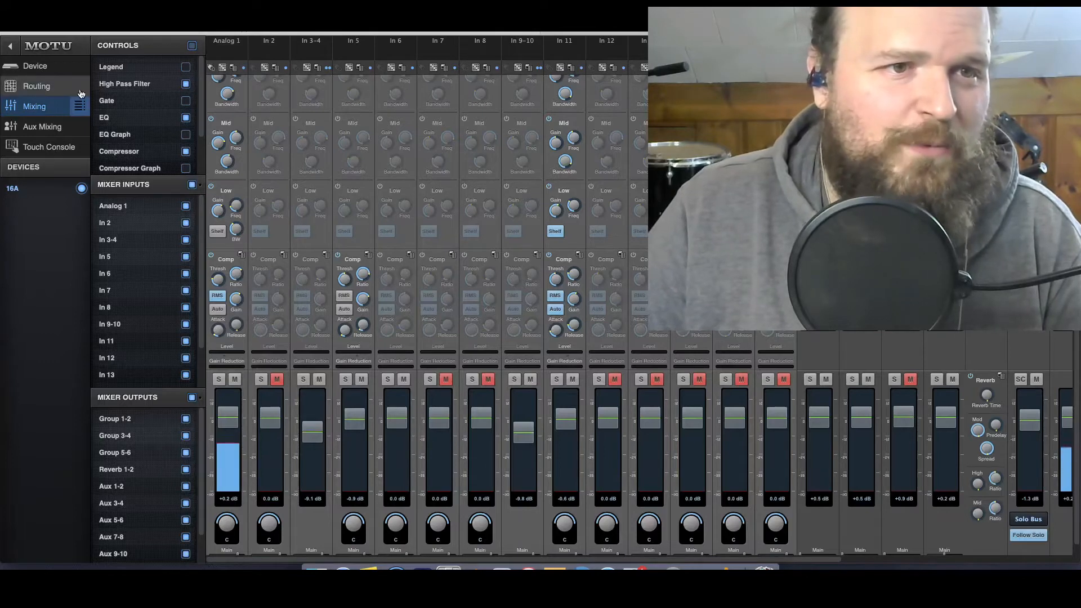
click(36, 85)
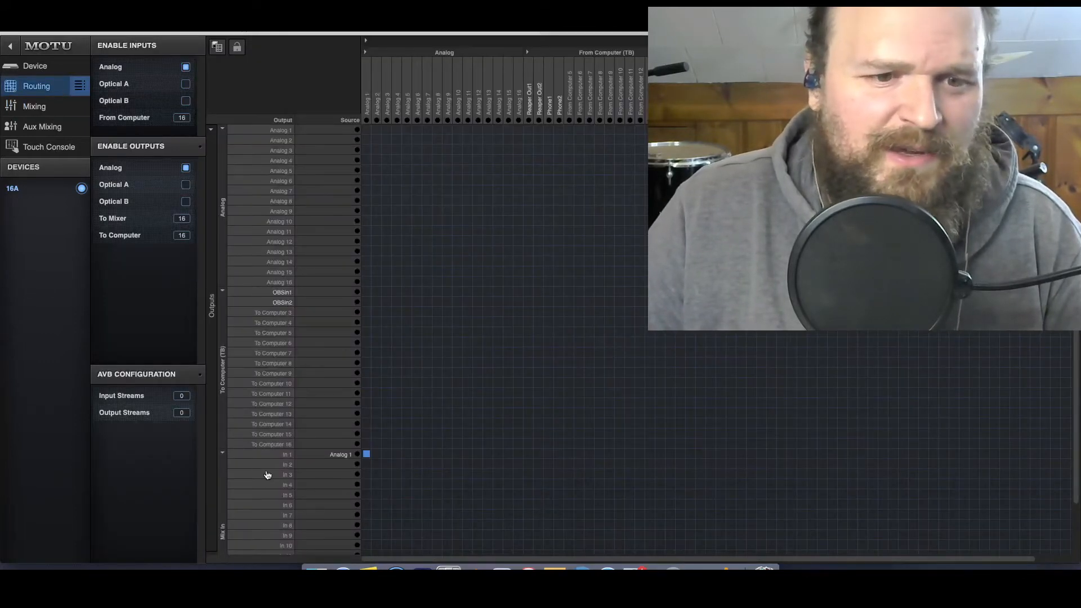
scroll(down, 3)
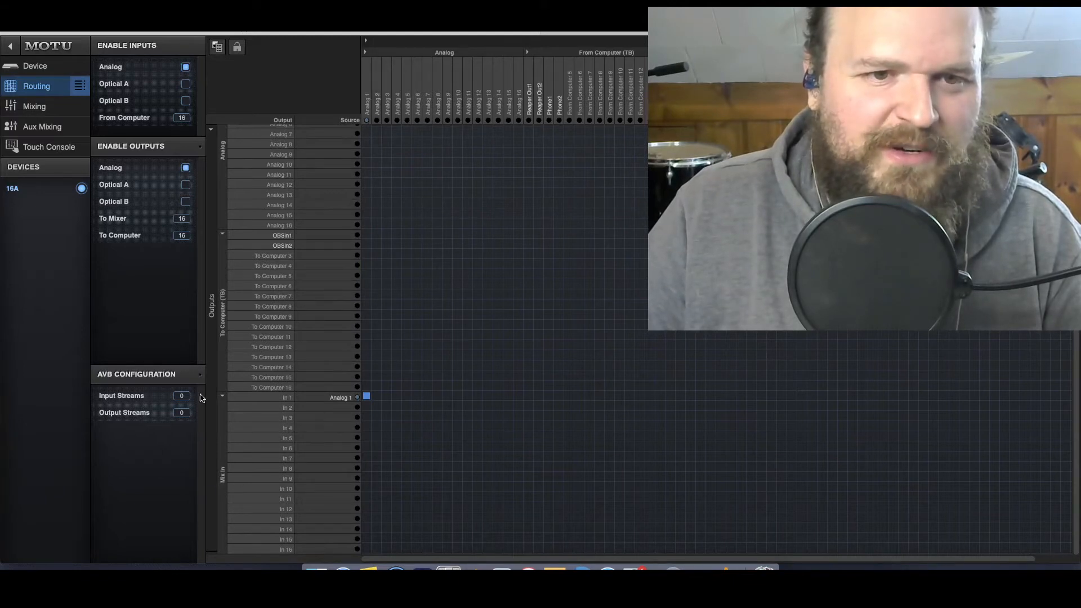
mouse_move(278, 432)
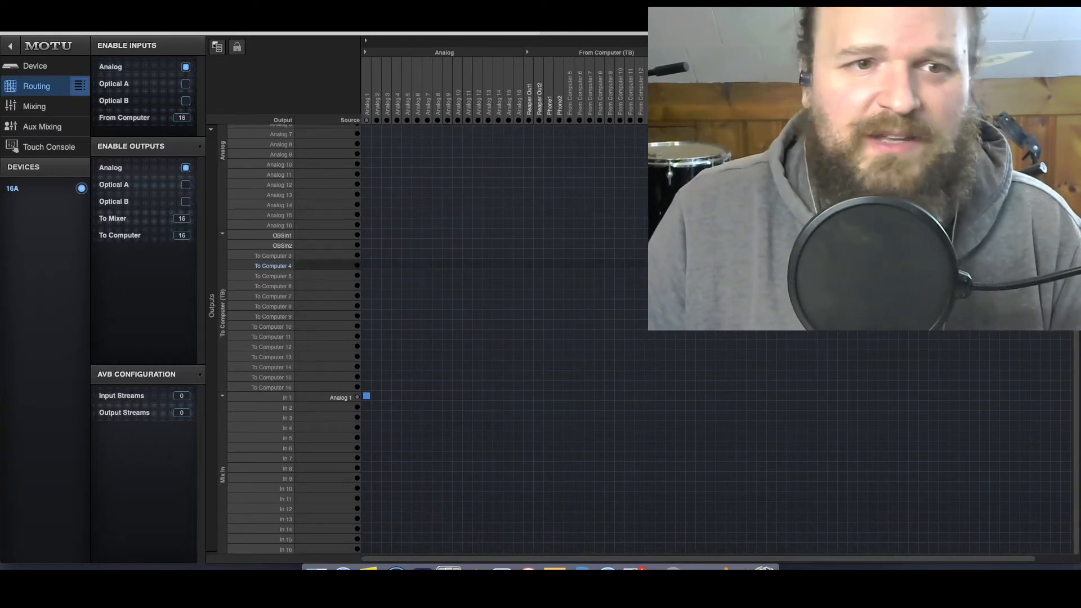
click(33, 106)
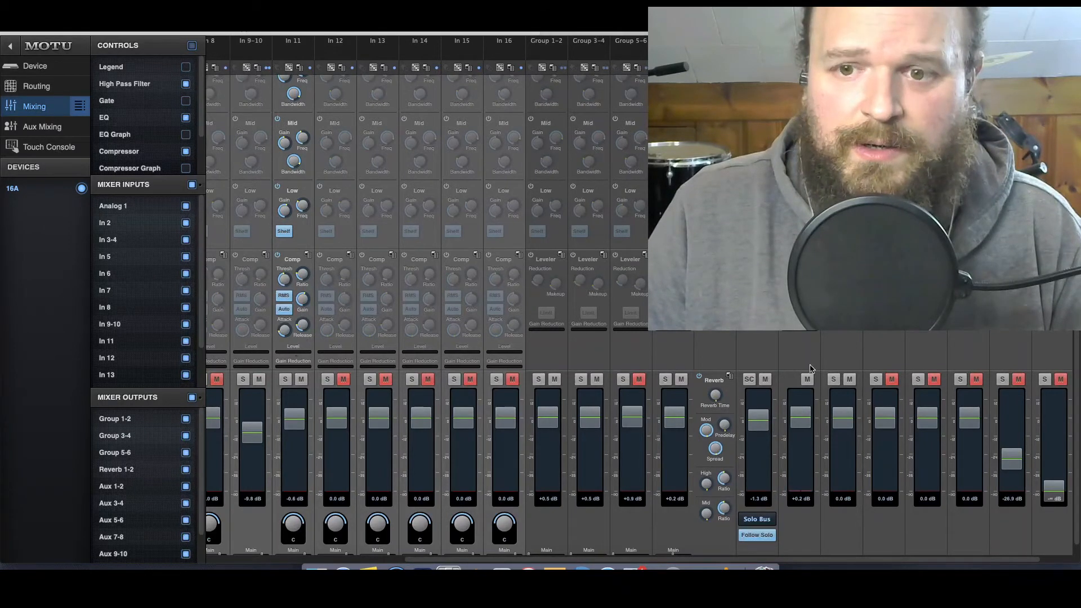
mouse_move(393, 567)
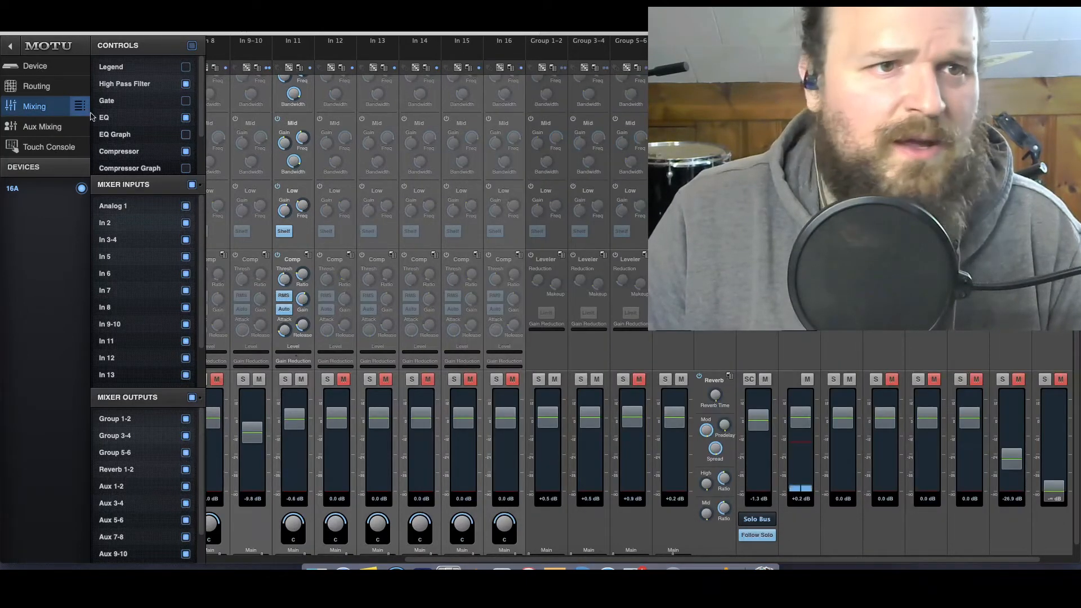
click(36, 86)
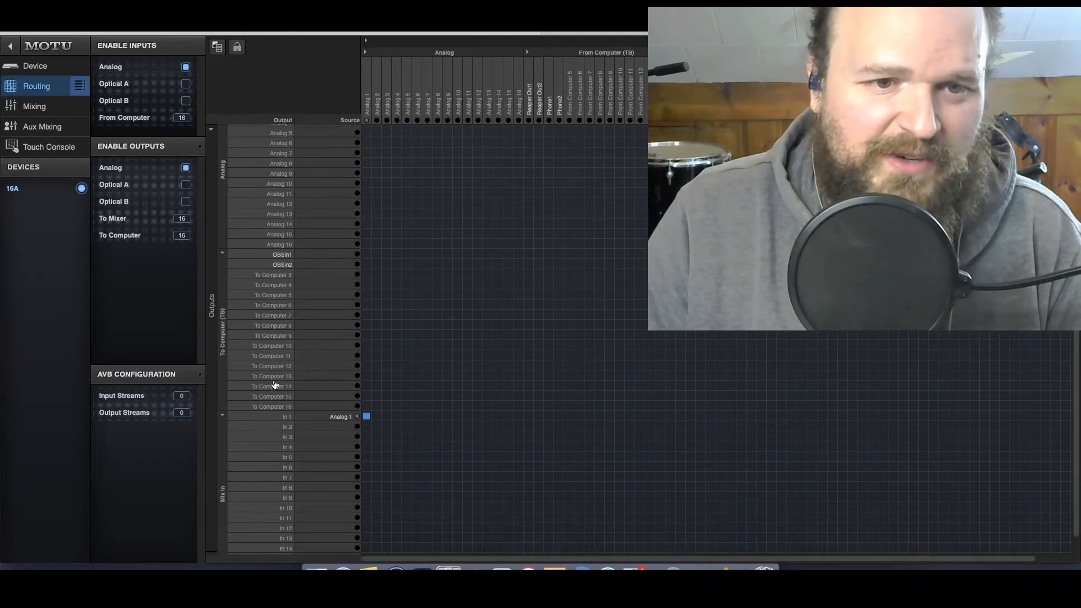
mouse_move(295, 263)
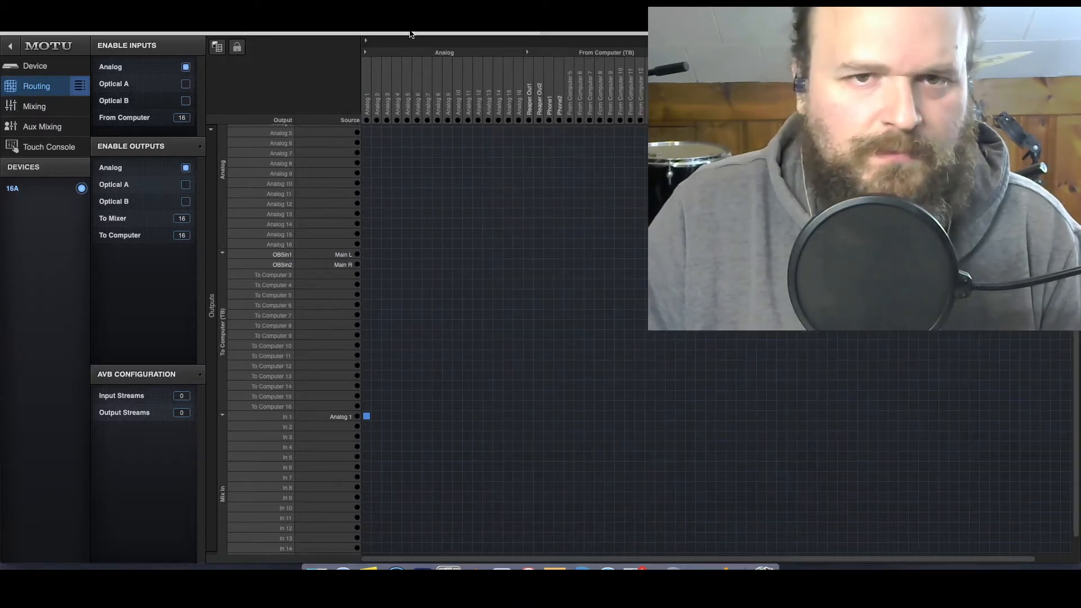
mouse_move(448, 567)
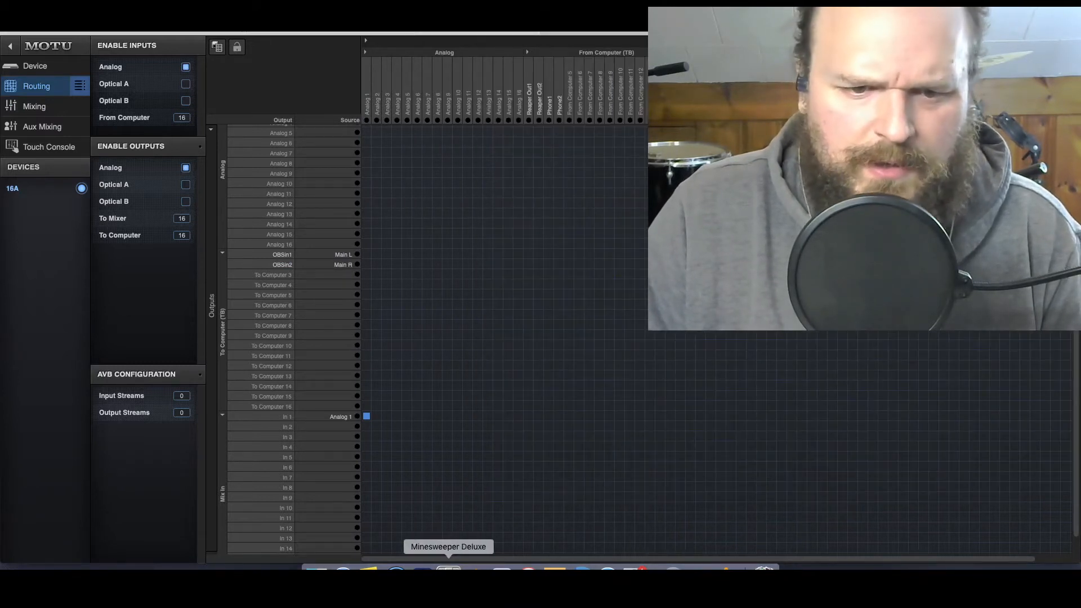
mouse_move(554, 569)
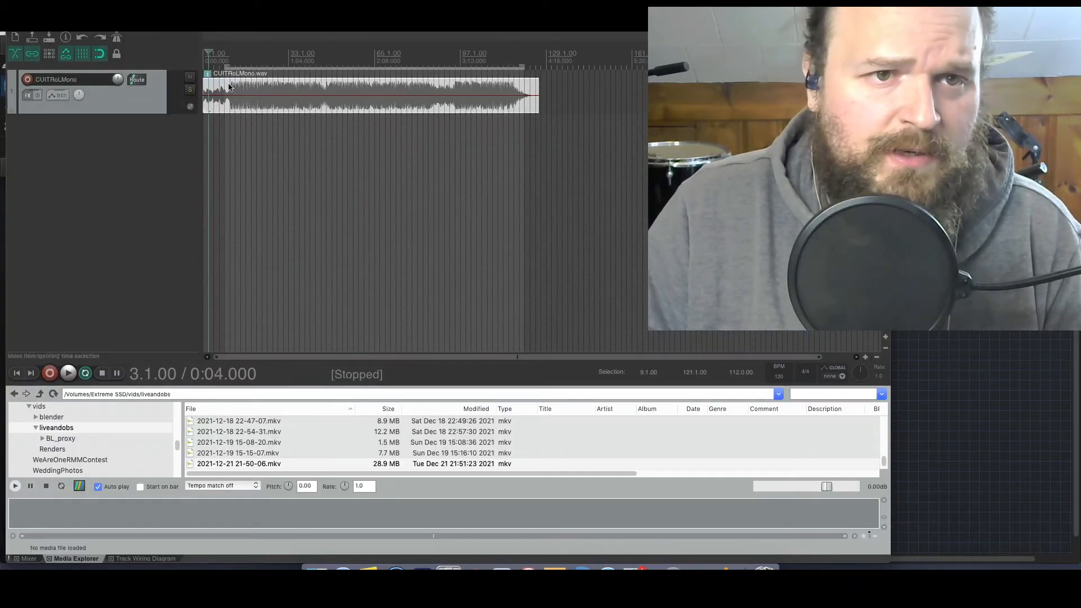
- Switch over to the Reaper project from the Dock
click(68, 372)
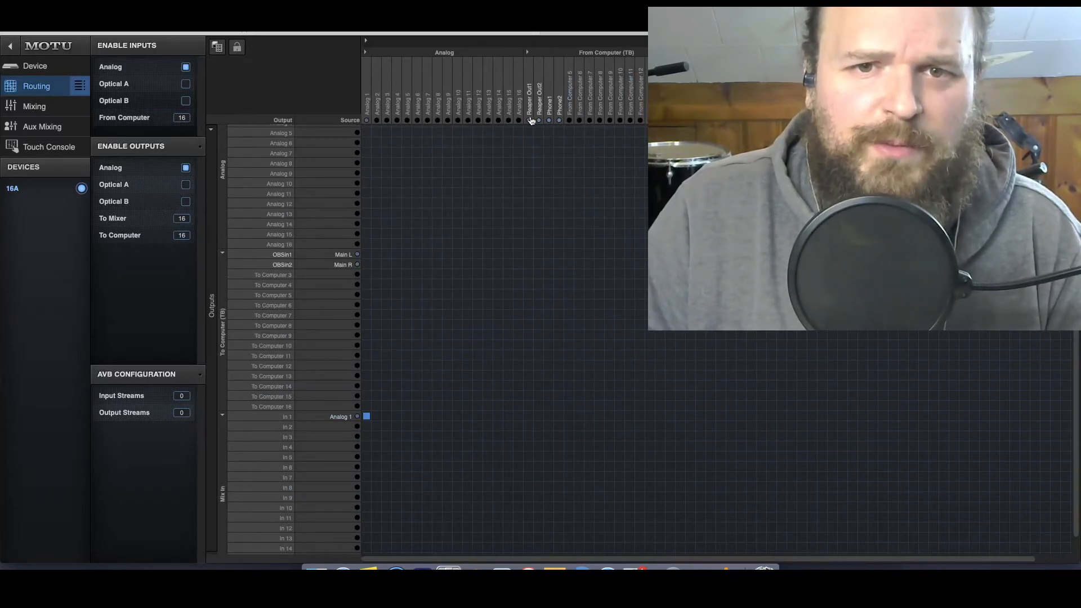
- Scroll the routing matrix up to the To Computer outputs
scroll(up, 3)
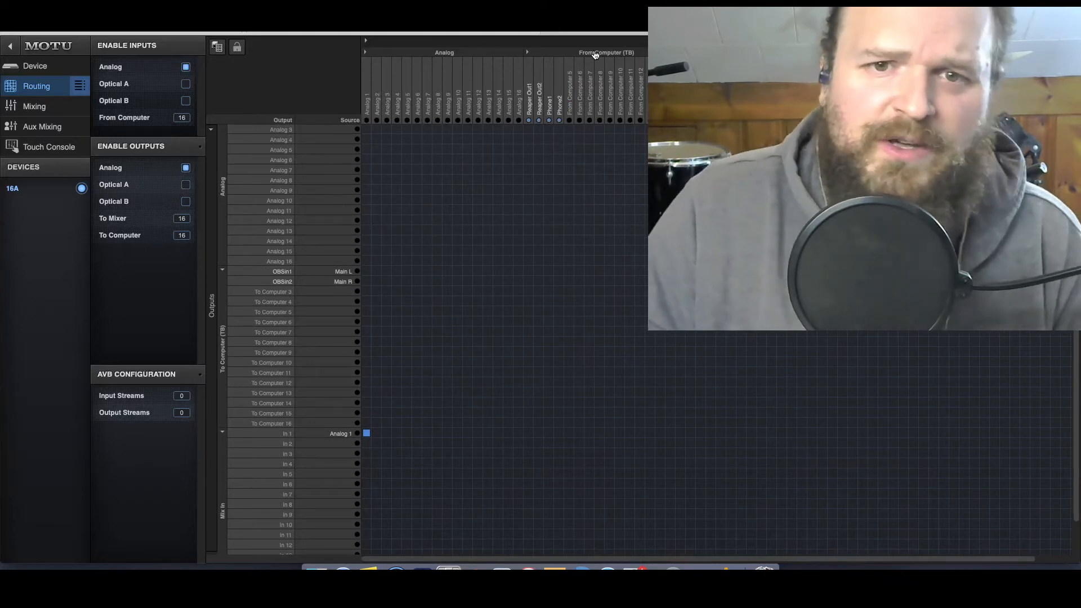
mouse_move(581, 566)
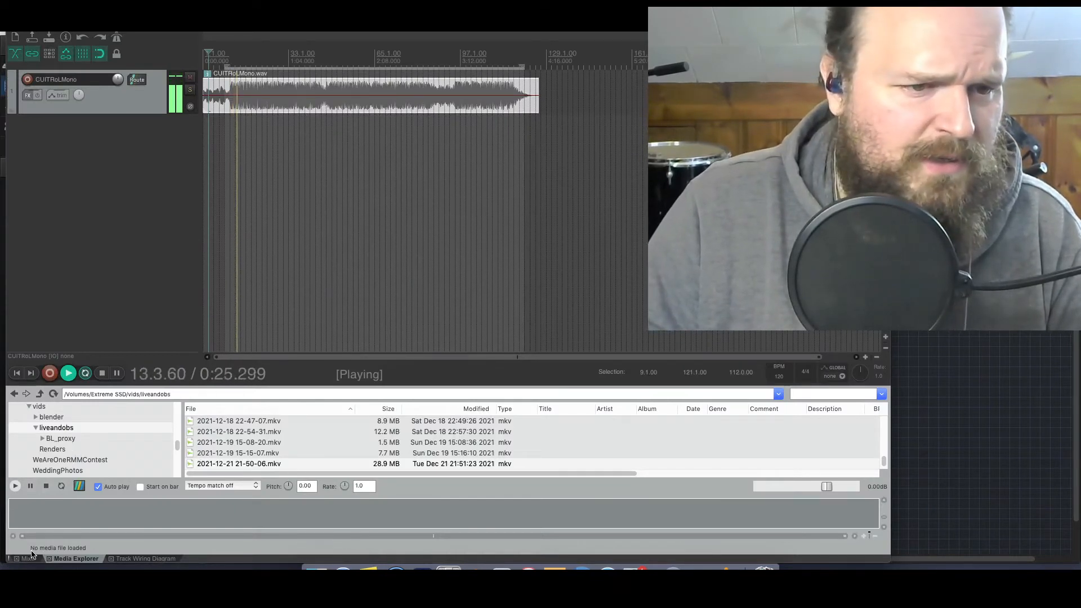
- Show Reaper's Mixer in the bottom docker instead of the Media Explorer
click(26, 558)
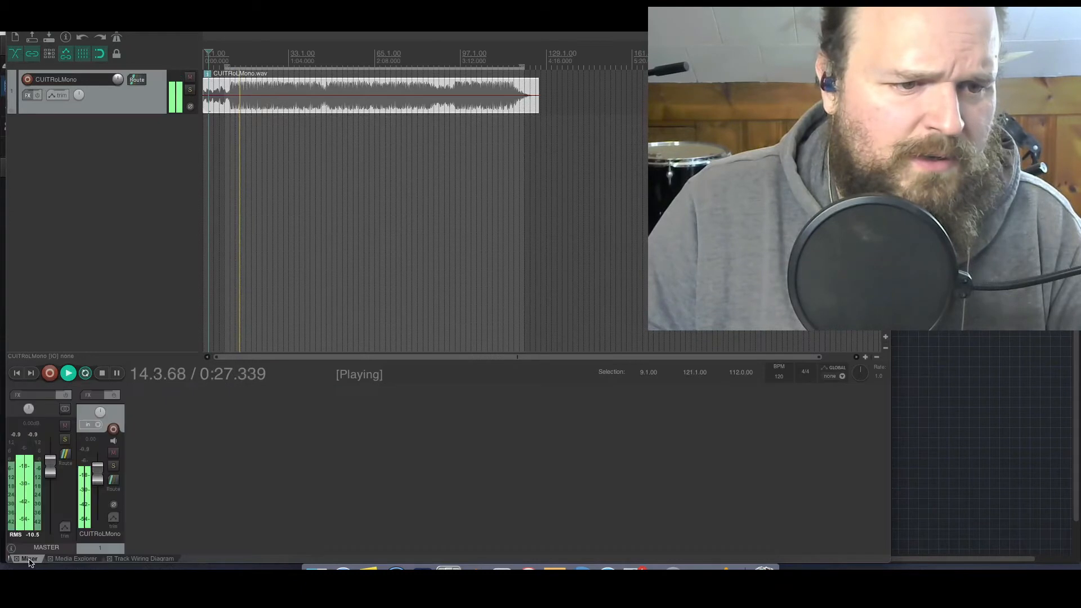
click(65, 462)
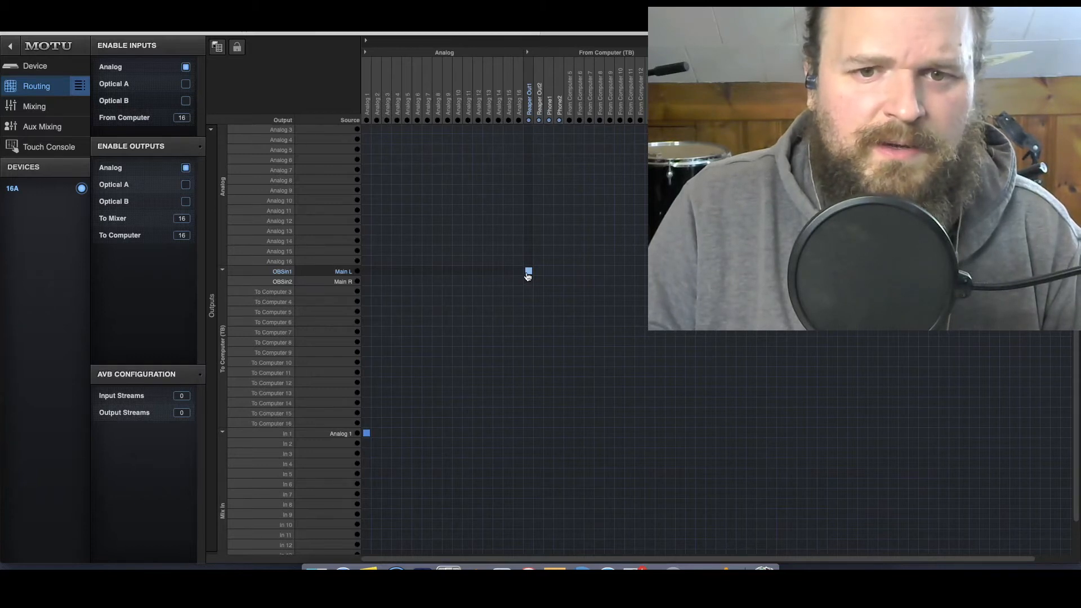
click(528, 281)
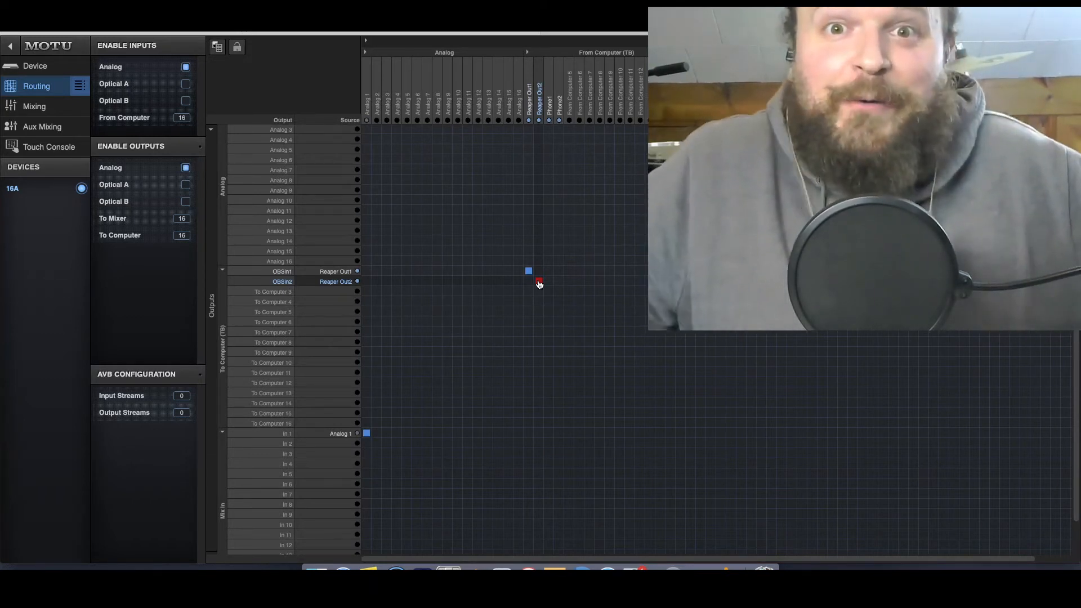
click(538, 282)
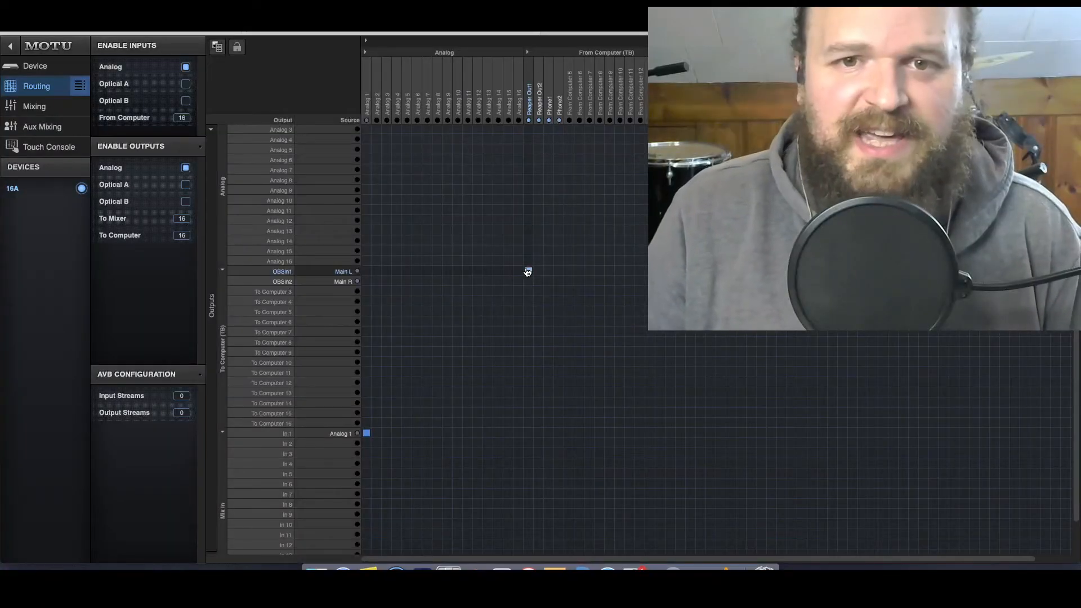
mouse_move(672, 336)
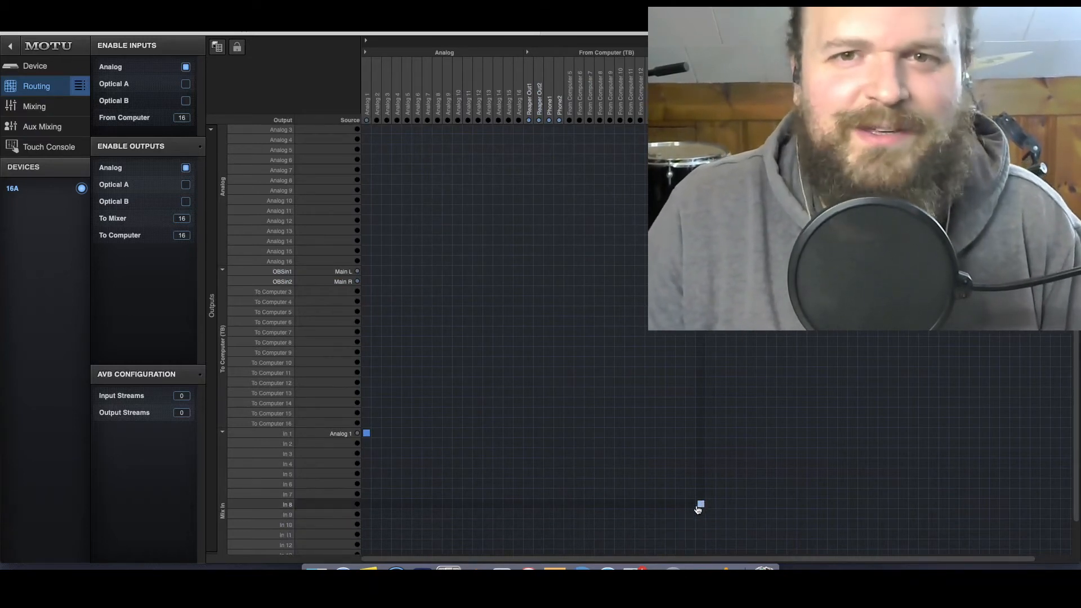
mouse_move(562, 267)
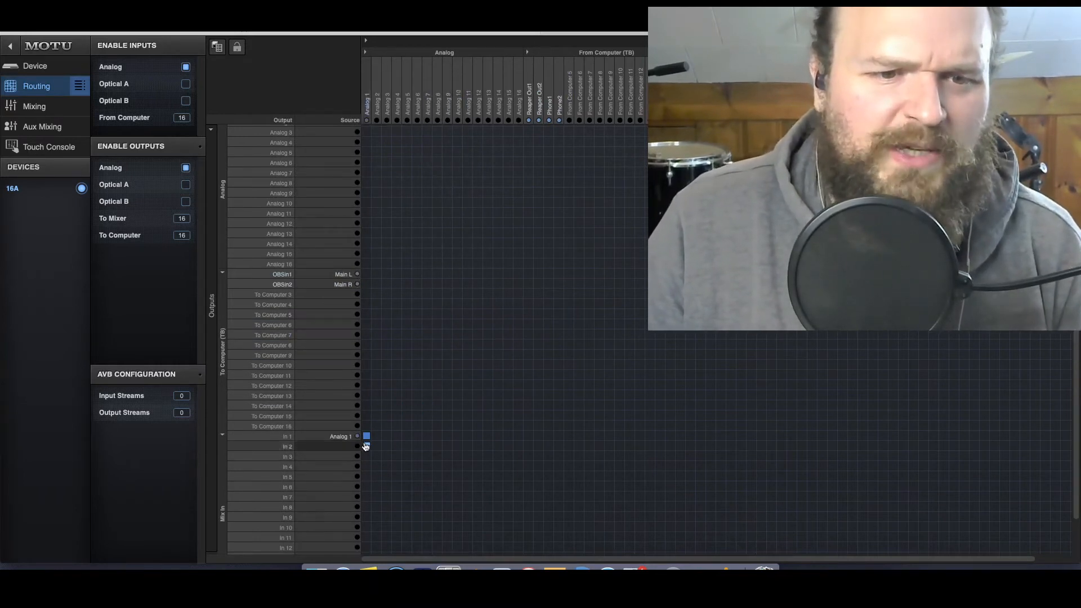
- Connect Reaper Out1/Out2 to mixer inputs In 3/In 4
scroll(down, 3)
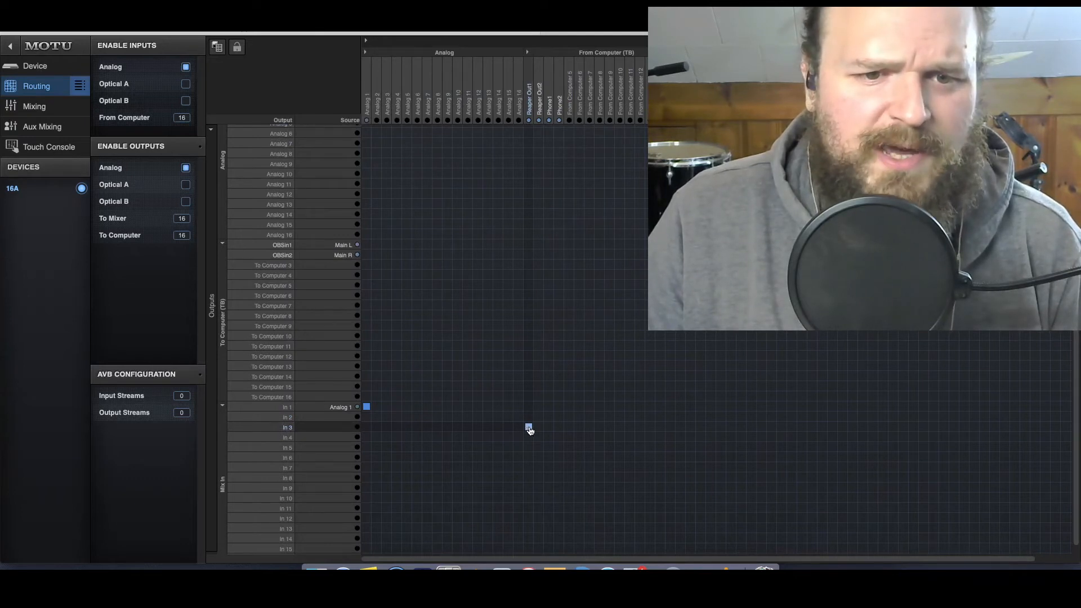
click(528, 425)
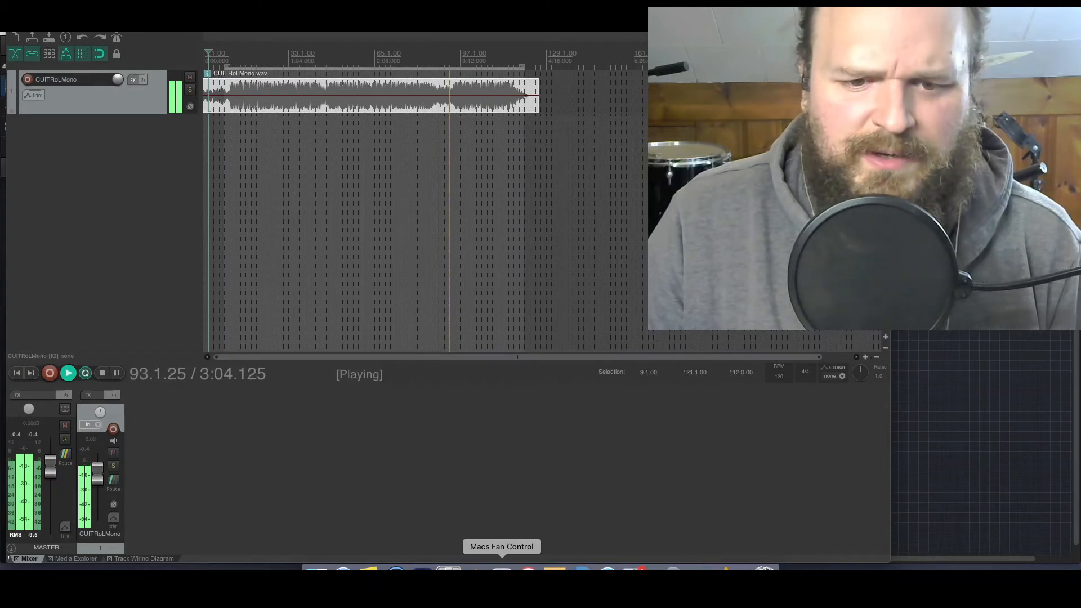
- Start playback of the audio track in Reaper
click(422, 568)
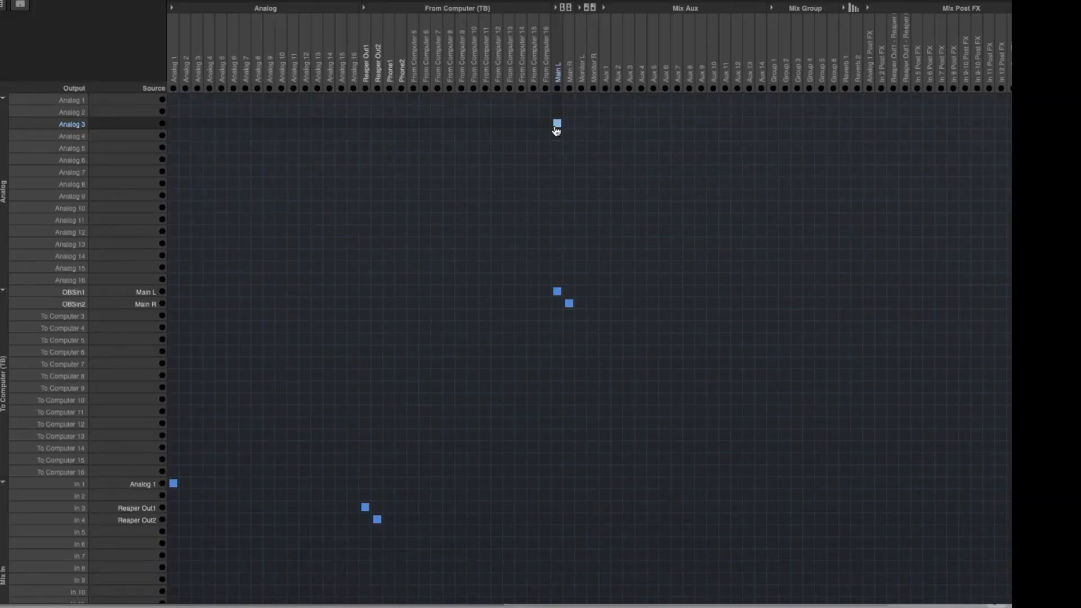
- Route Main L/R out to Analog 3/4, then bring up OBS Studio
click(557, 124)
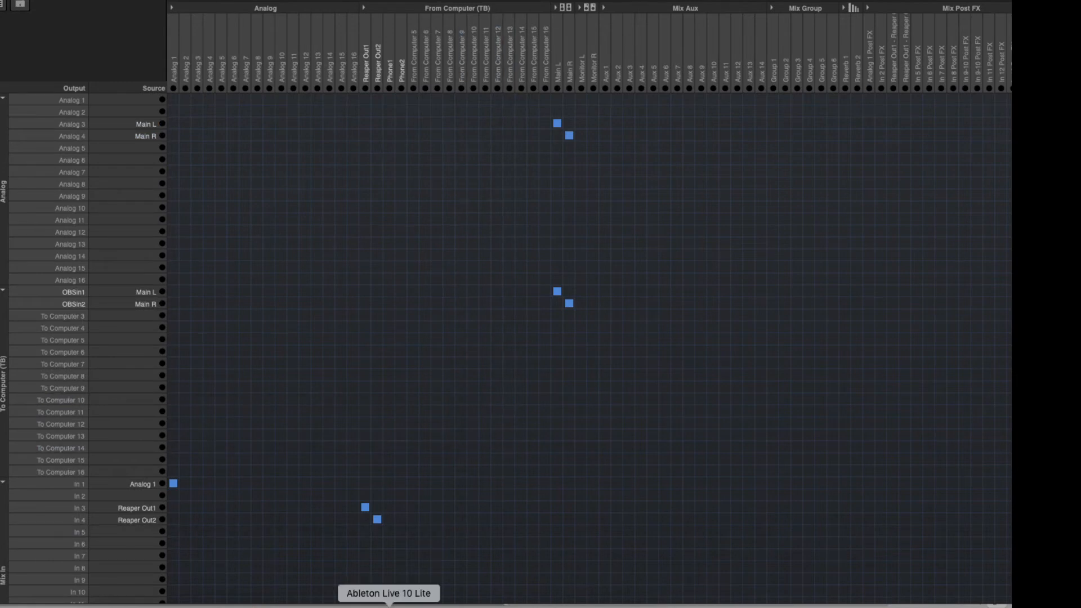
mouse_move(232, 593)
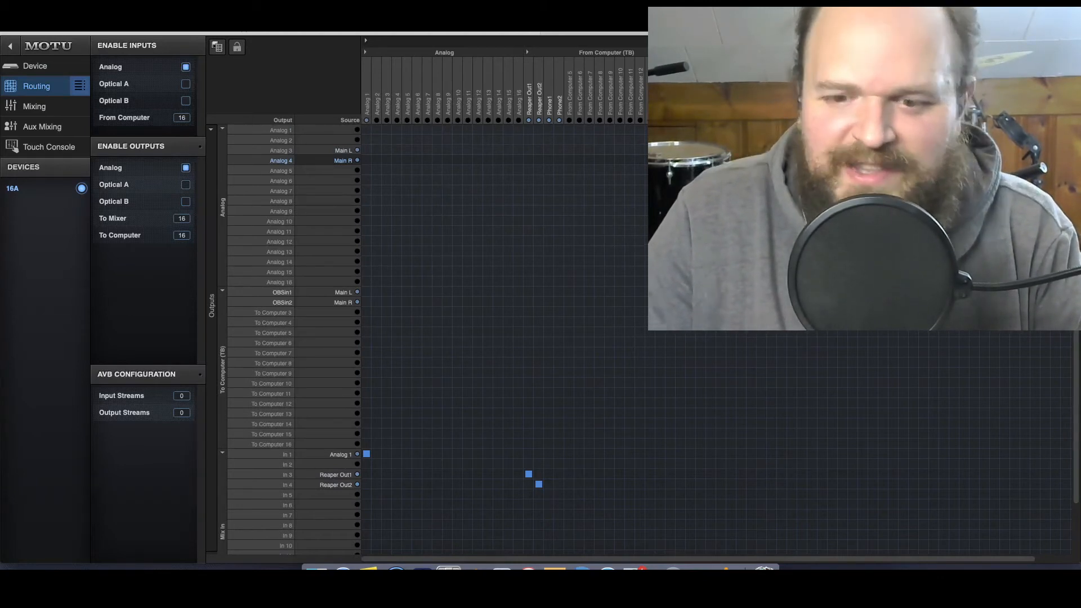
mouse_move(448, 568)
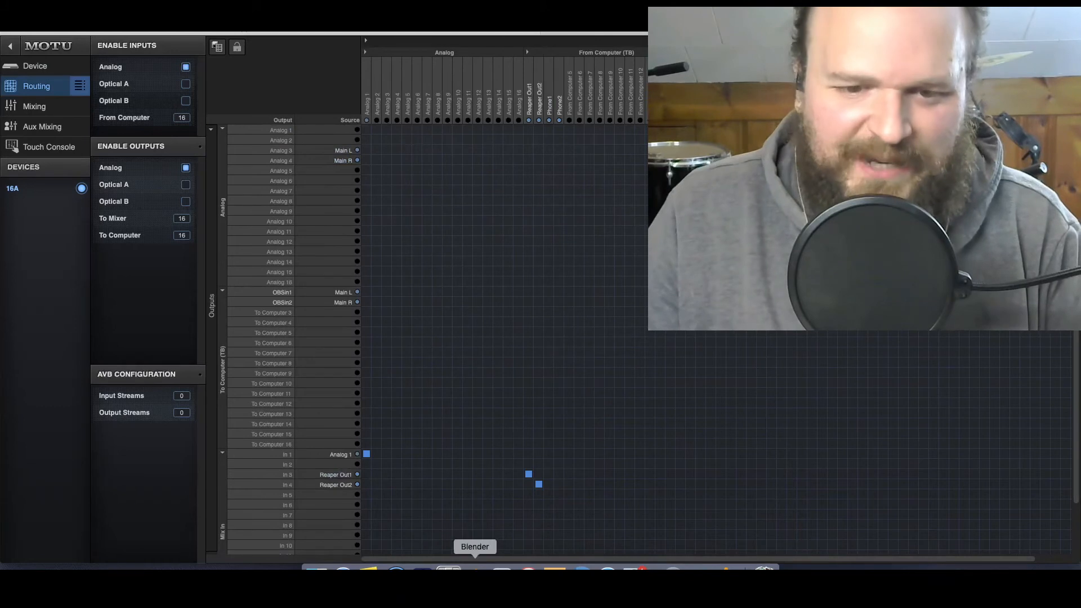
click(423, 568)
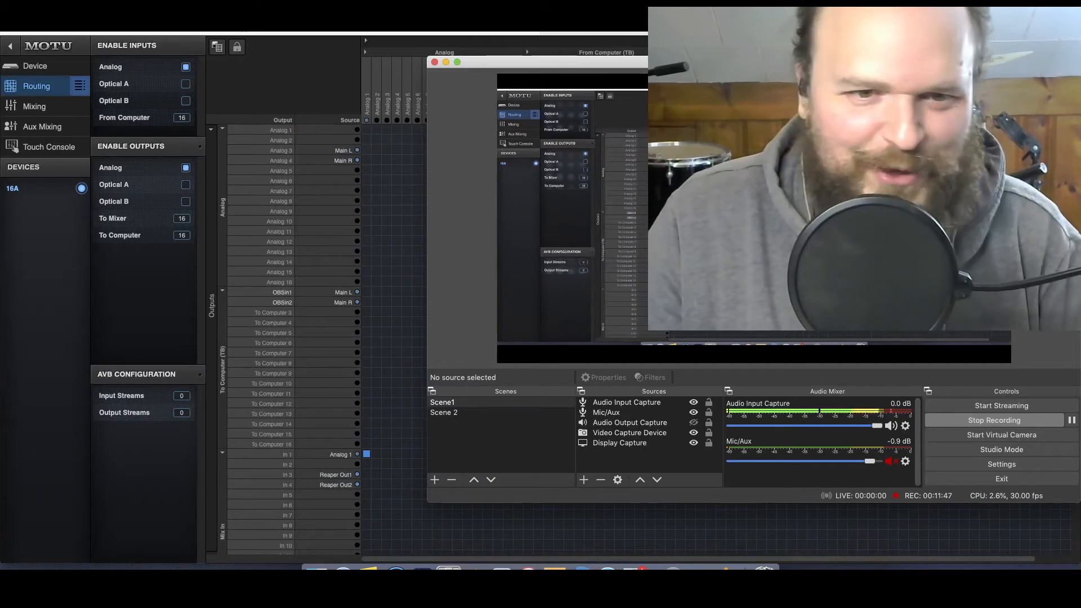
- Hide OBS Studio and return to the MOTU routing matrix
click(434, 61)
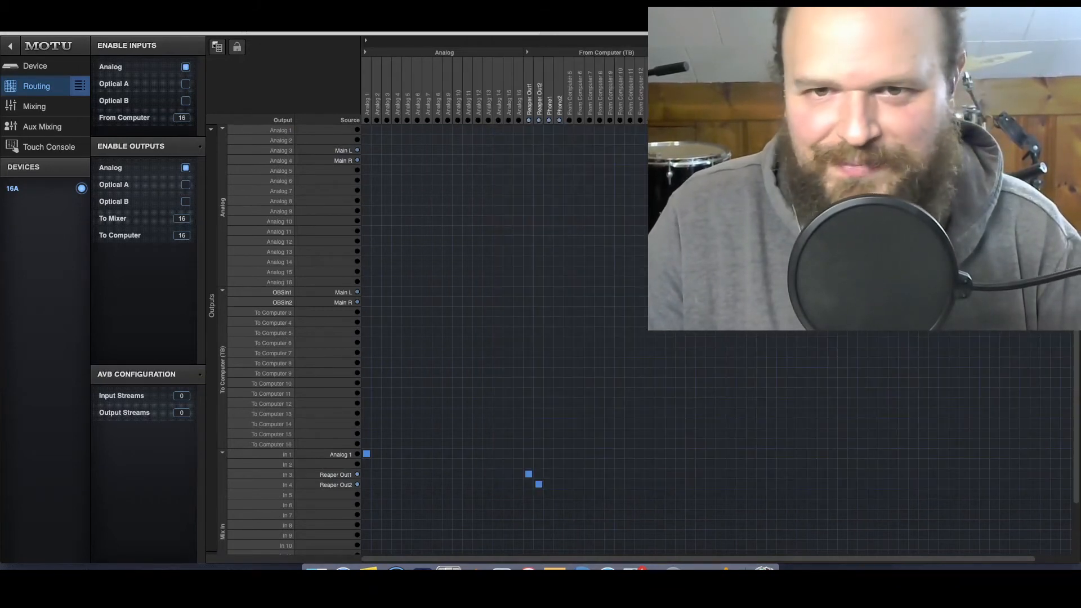
mouse_move(342, 567)
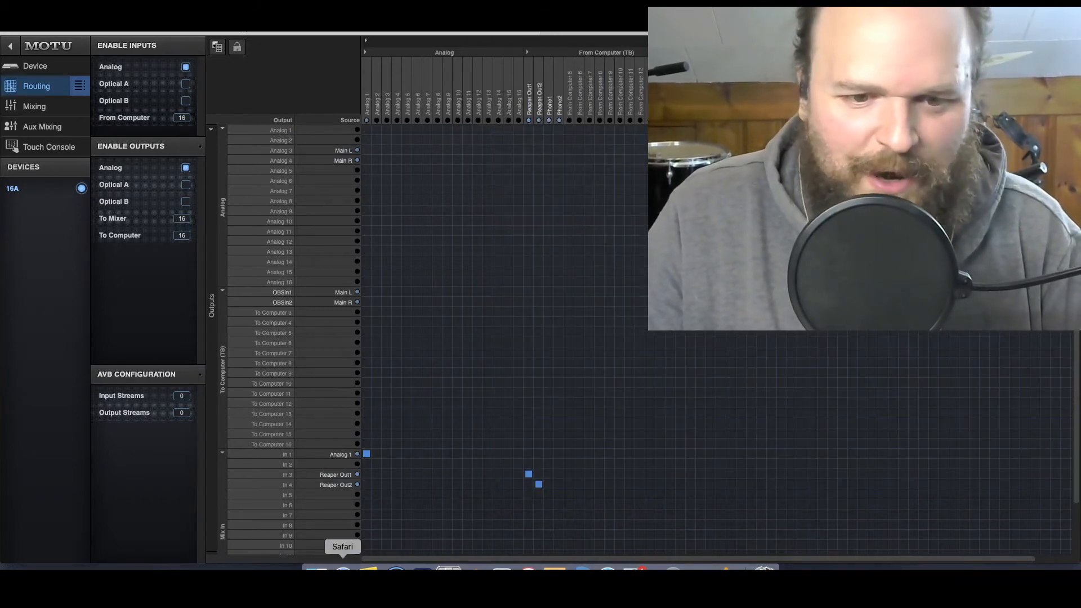
mouse_move(422, 569)
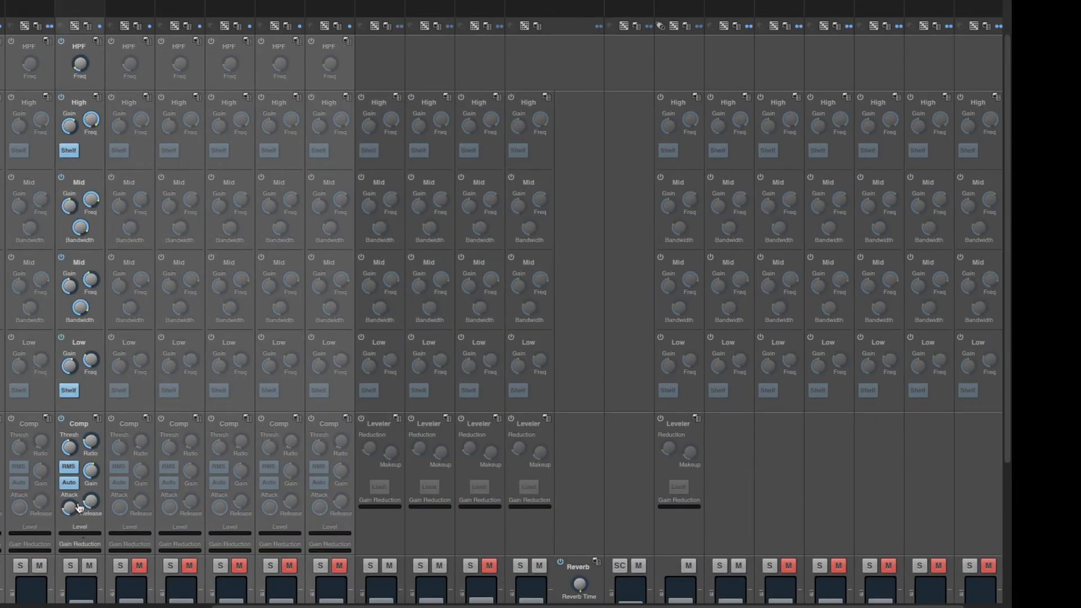
- Scroll down through the Mixing page channel strips to review EQ, compressor and fader settings
scroll(down, 3)
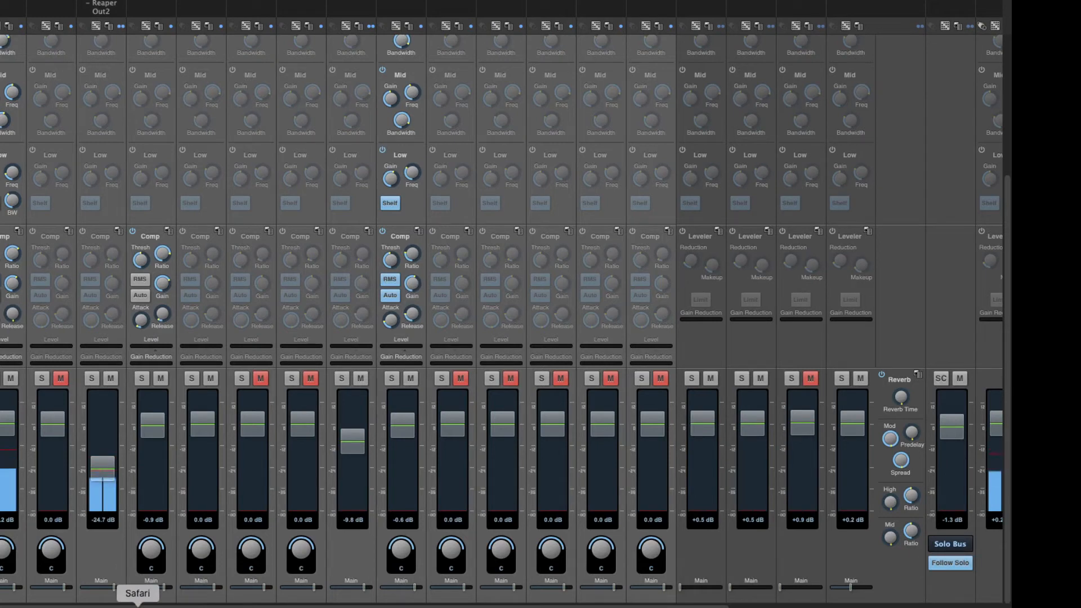
mouse_move(560, 593)
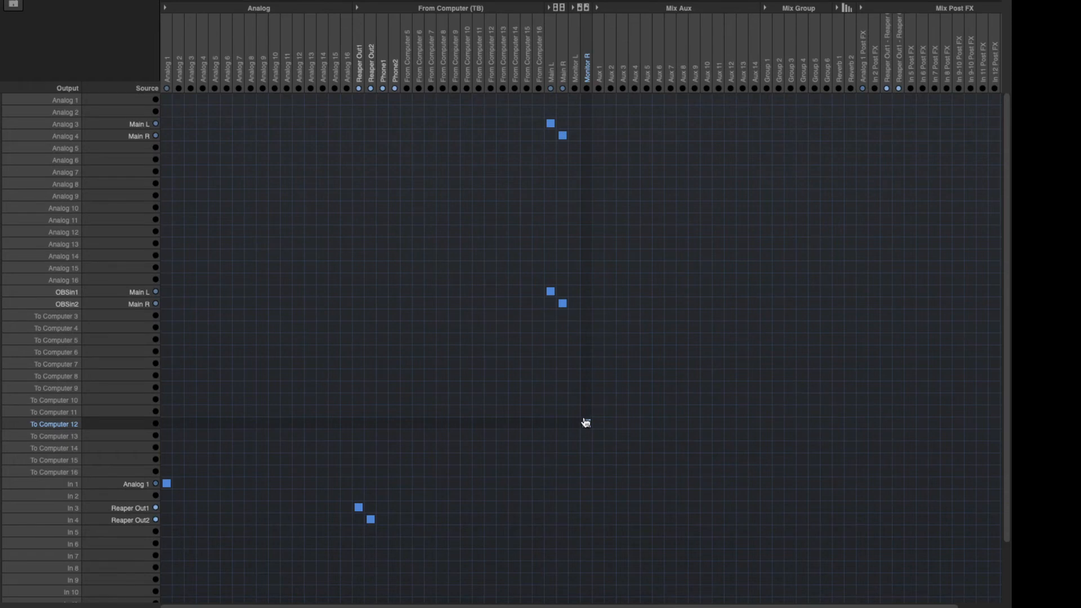
click(515, 412)
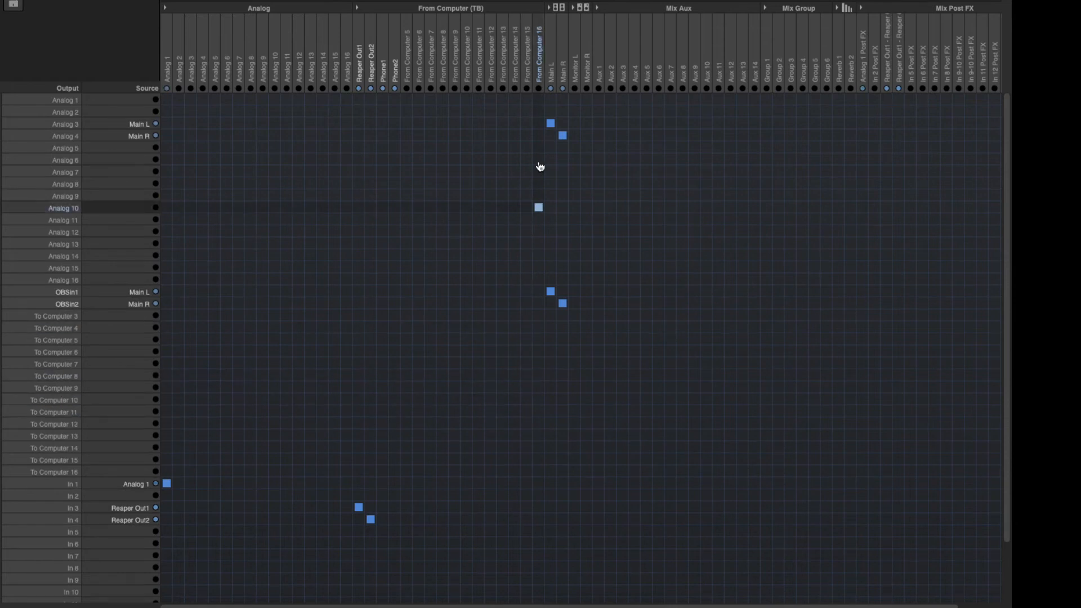
click(538, 207)
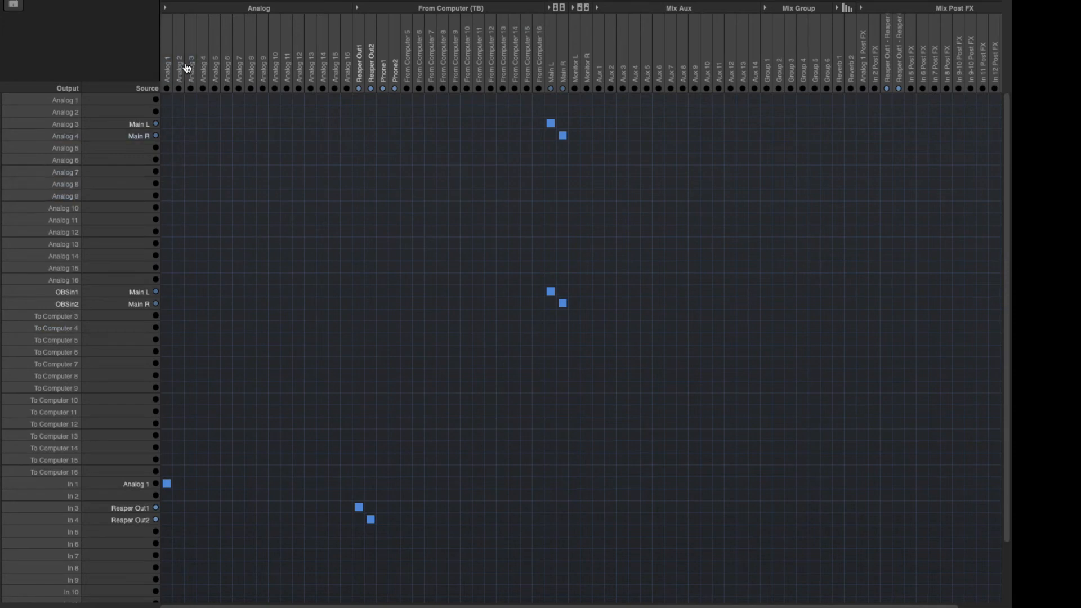
click(167, 100)
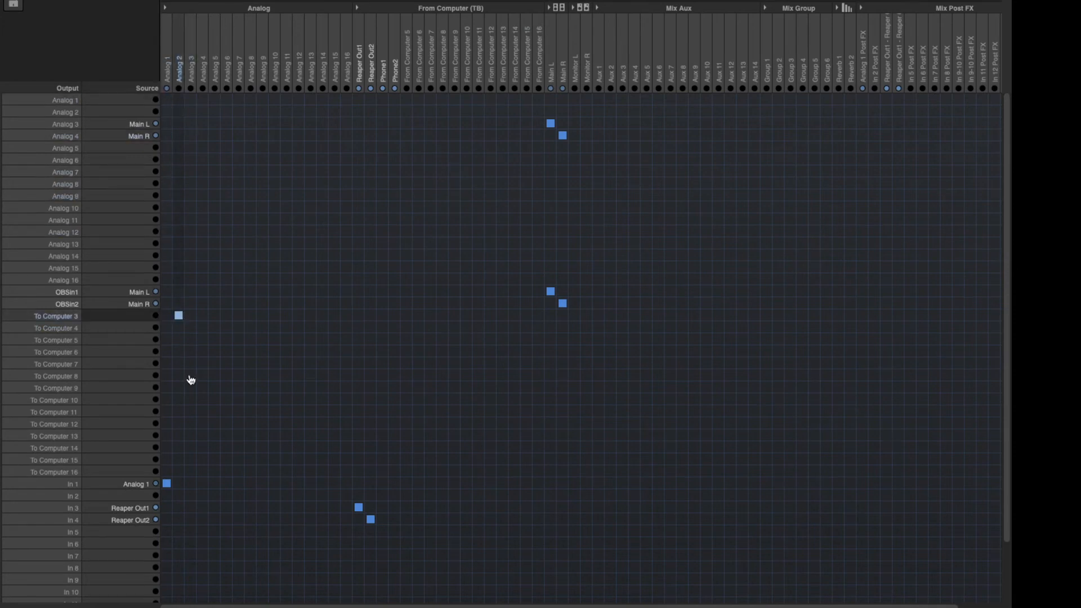
click(167, 482)
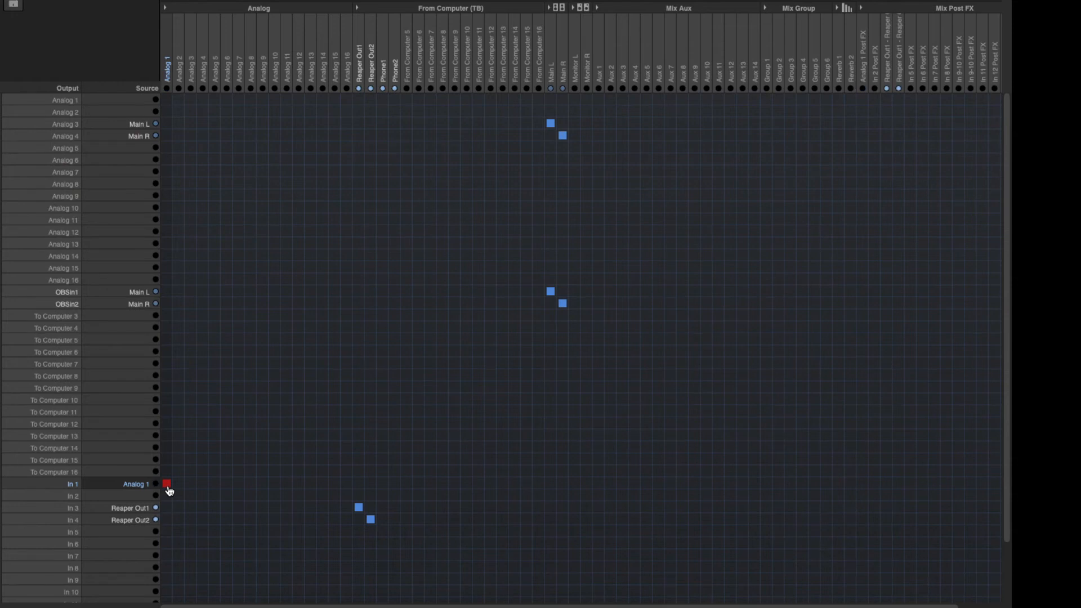
click(166, 483)
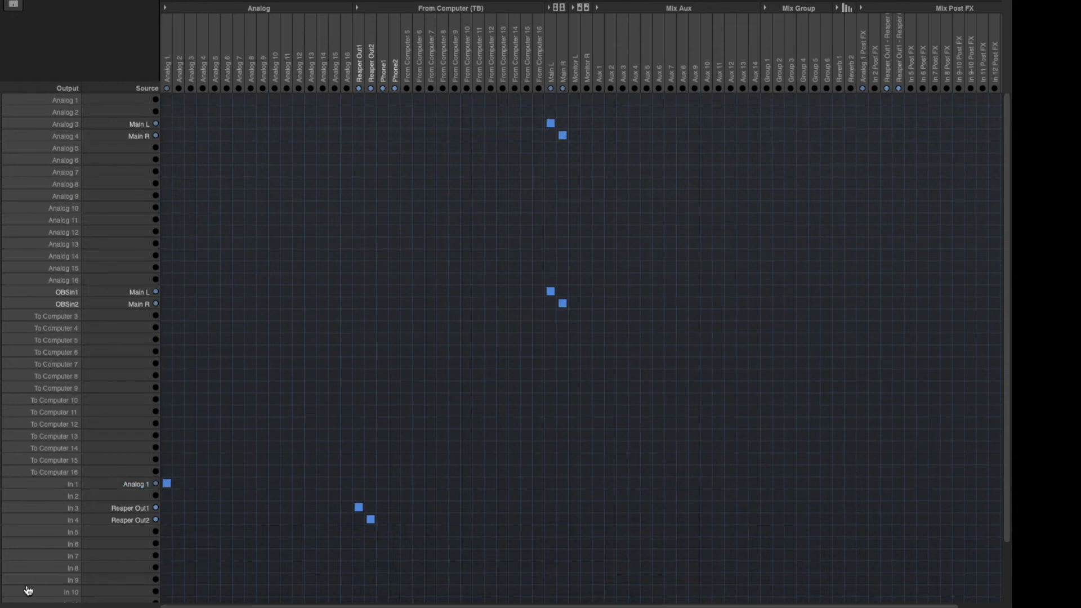
scroll(down, 3)
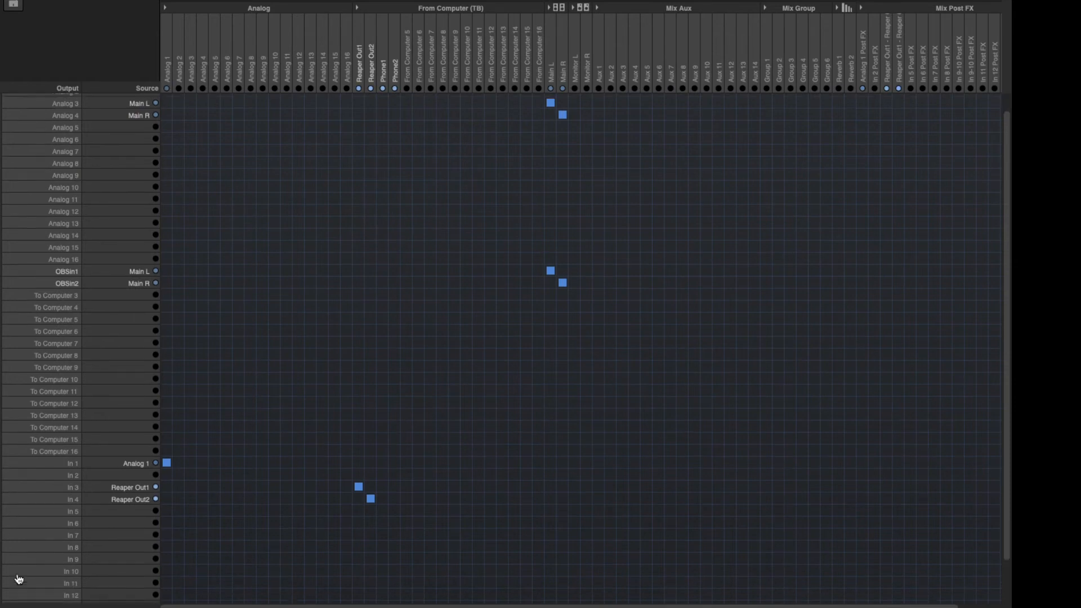
scroll(down, 3)
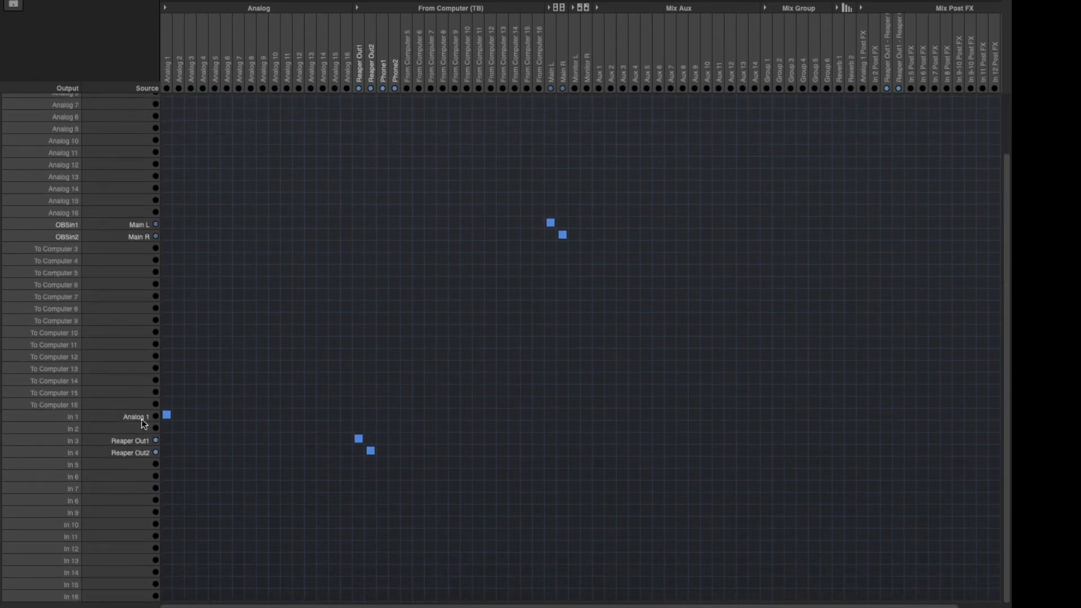
click(454, 379)
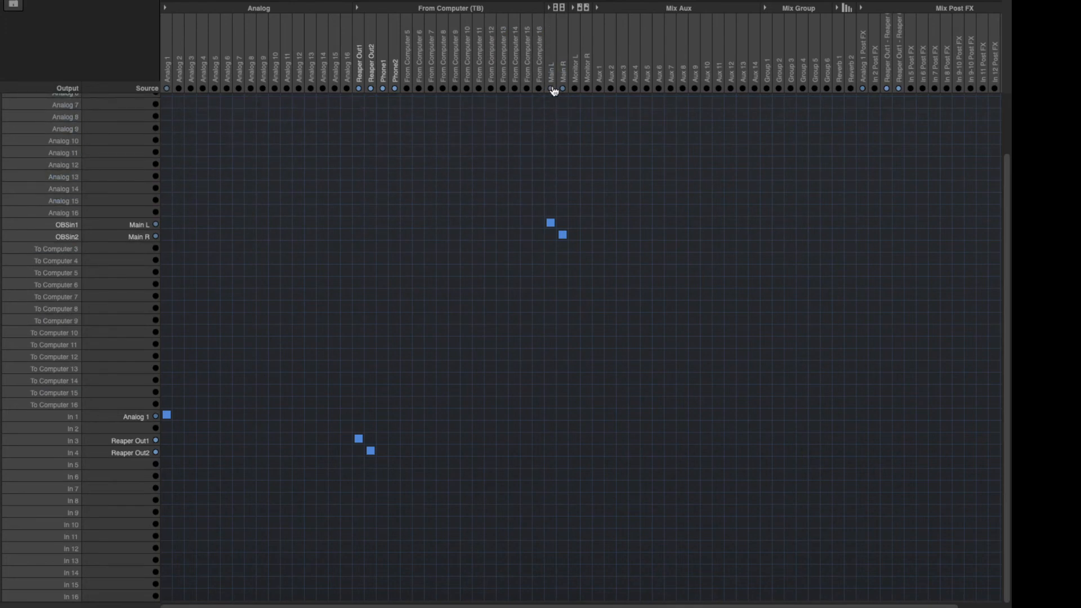
scroll(up, 3)
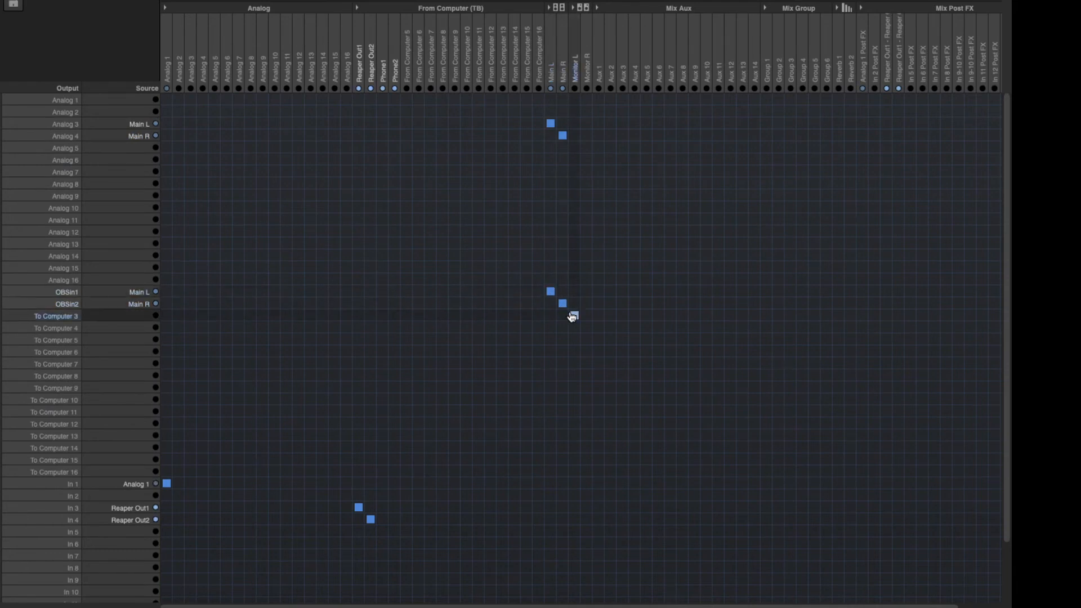
click(552, 291)
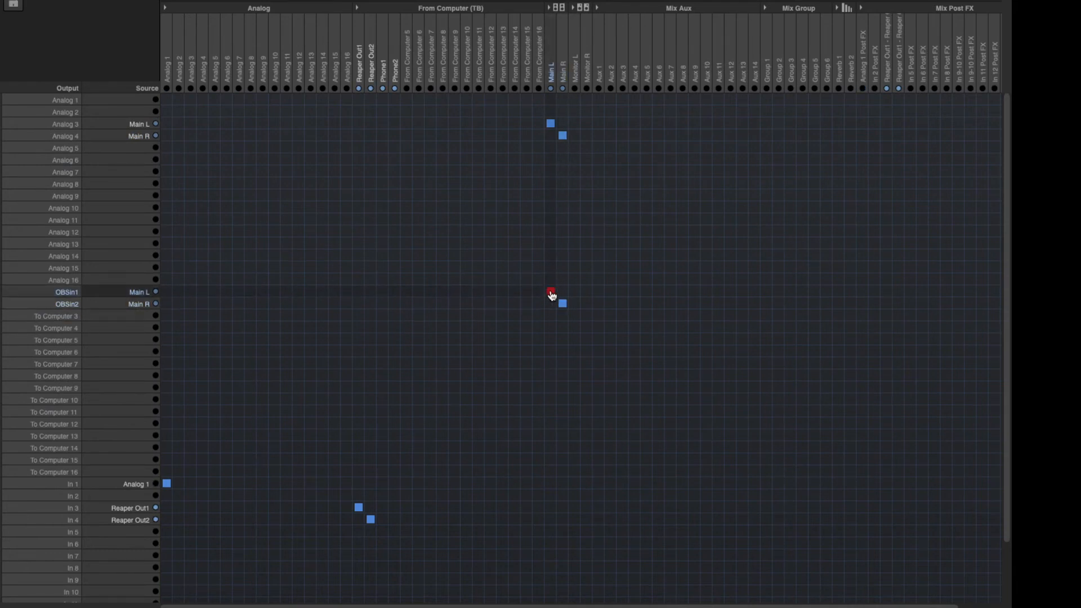
click(550, 291)
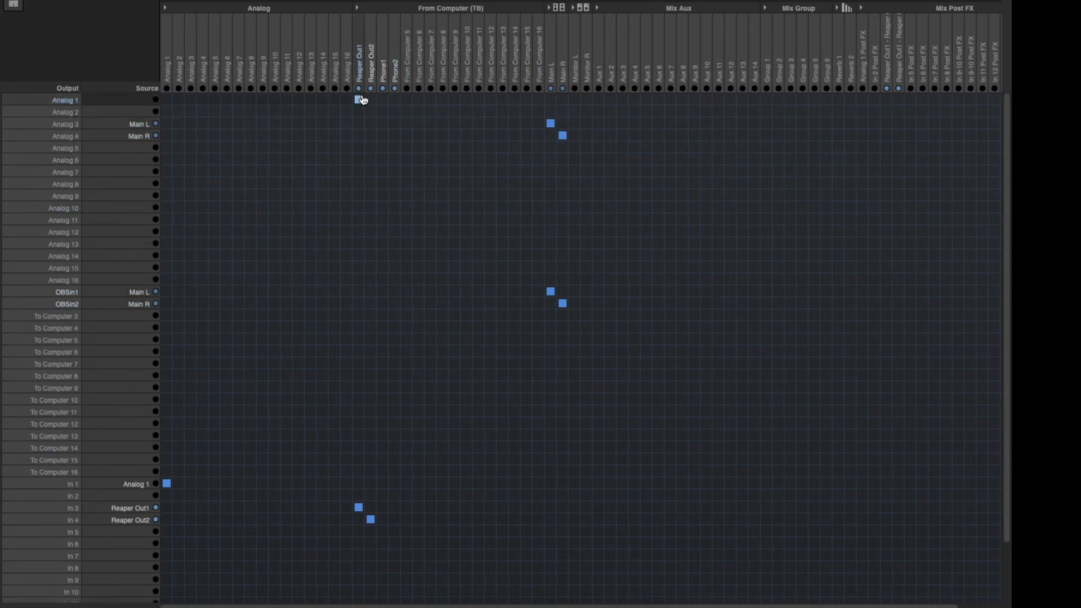
click(370, 482)
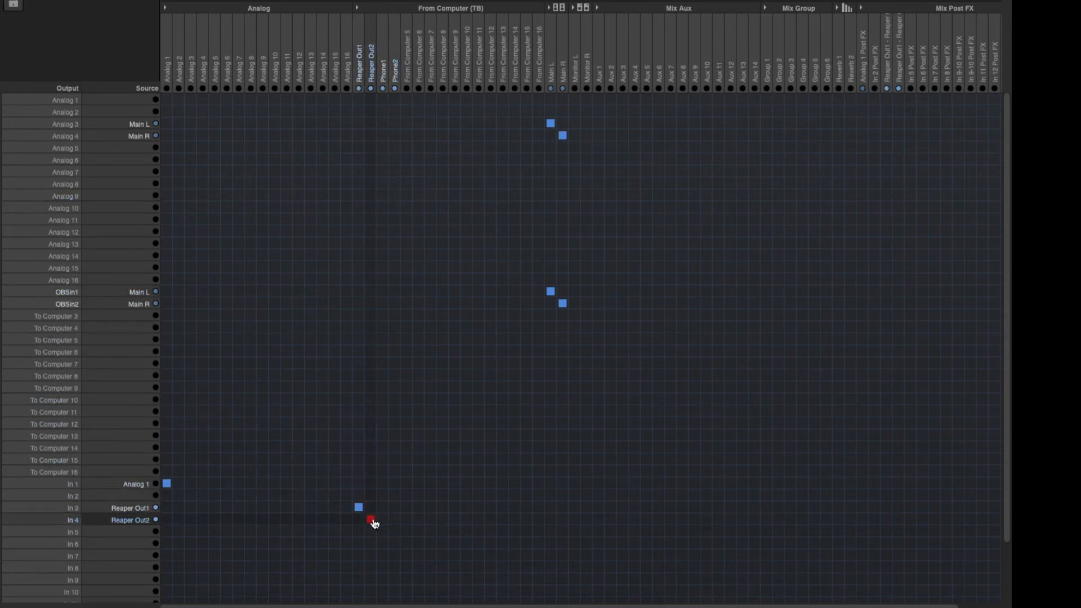
click(370, 519)
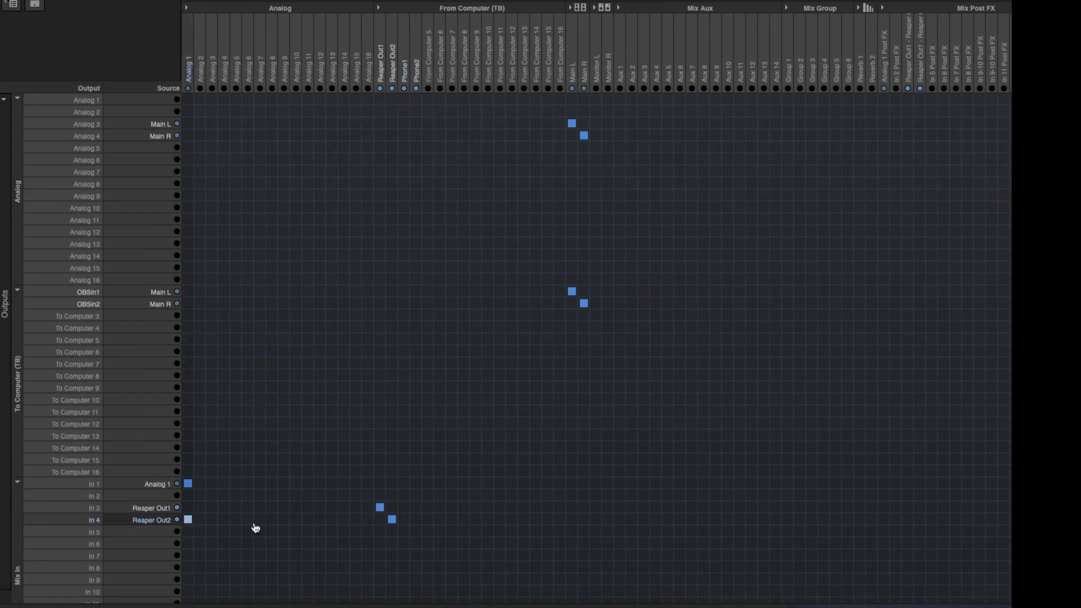
click(585, 160)
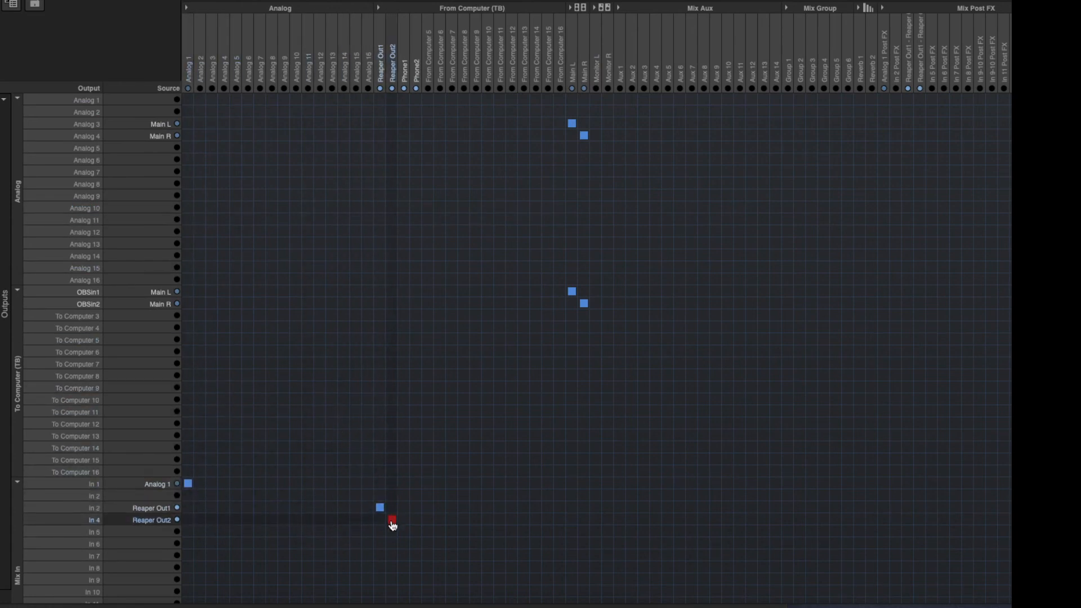
click(618, 328)
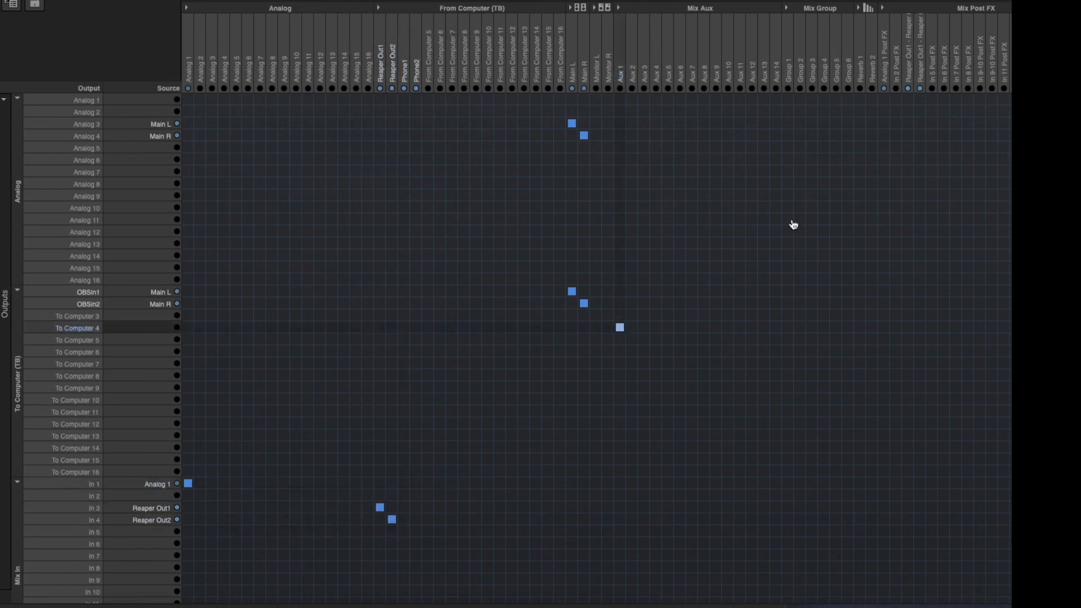
click(475, 196)
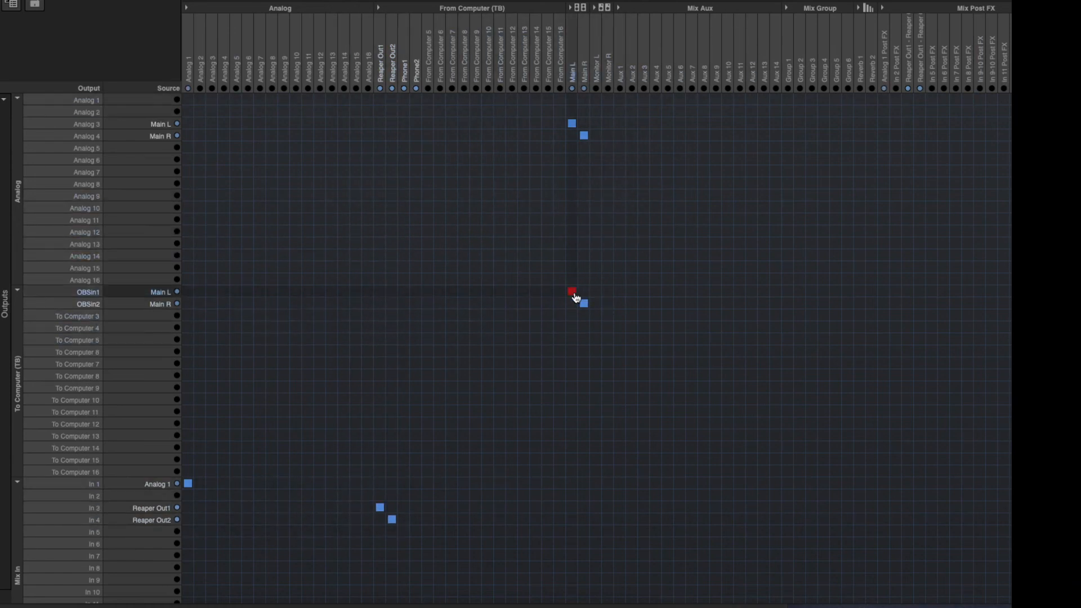
mouse_move(617, 288)
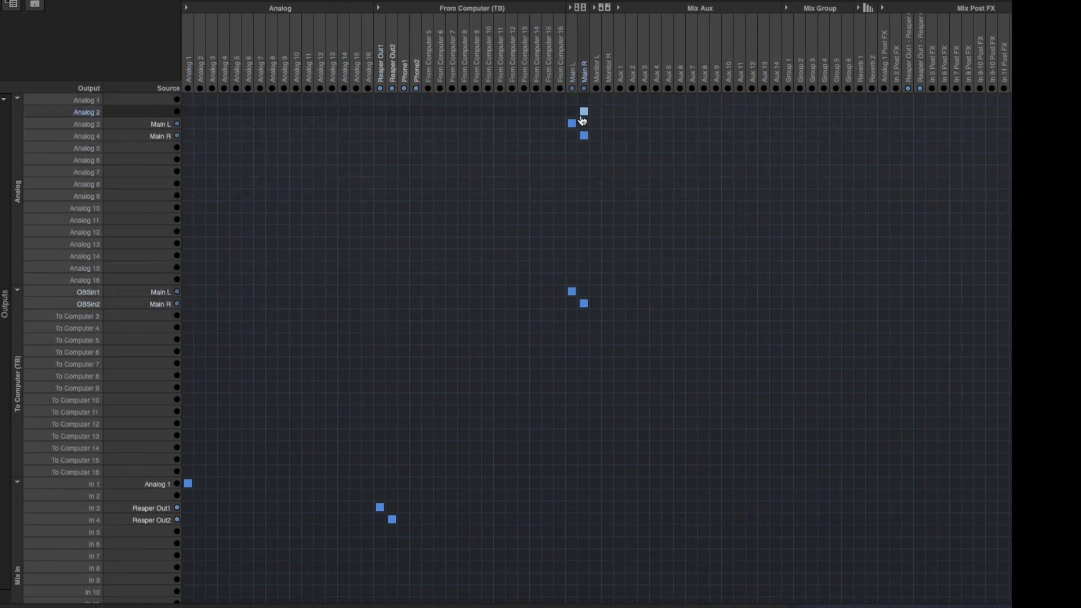
click(571, 122)
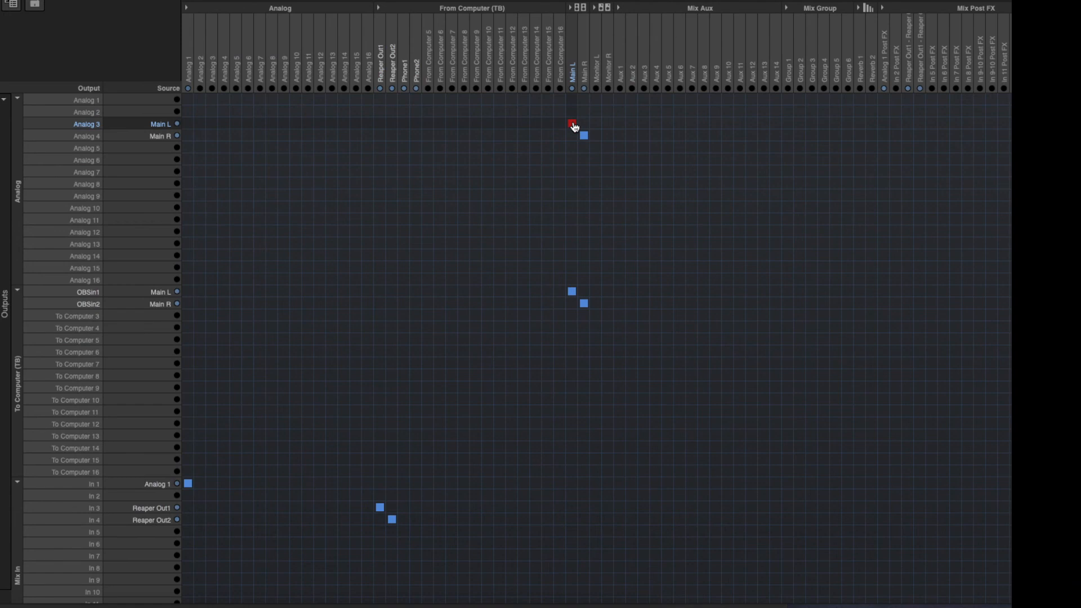
click(572, 124)
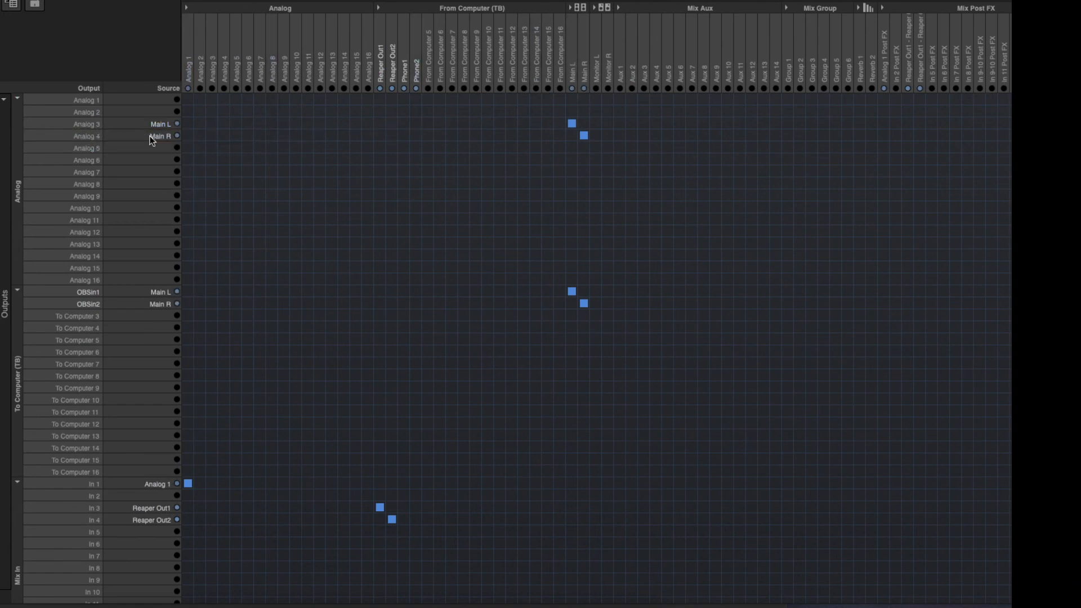
click(569, 123)
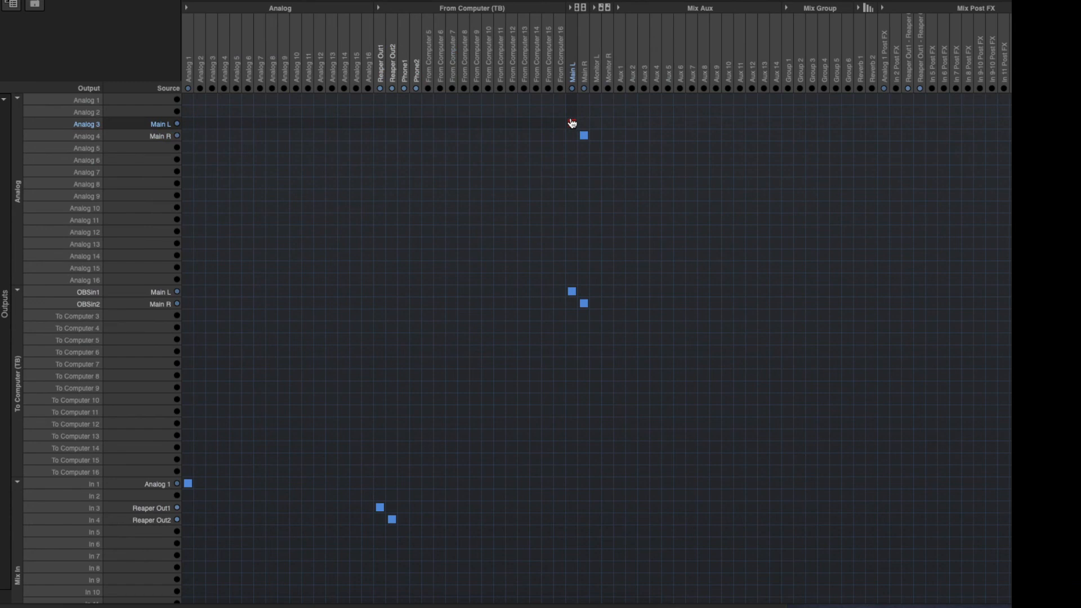
click(33, 6)
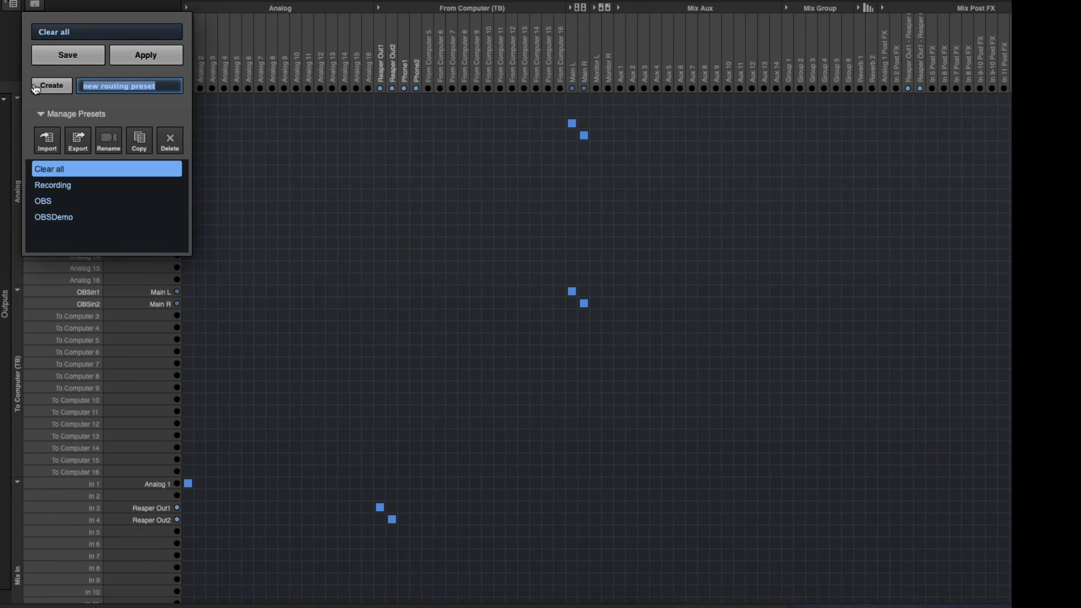
- Save the routing as preset 'OBSVidDemo' over Clear all, then reopen the presets list
text(OBS)
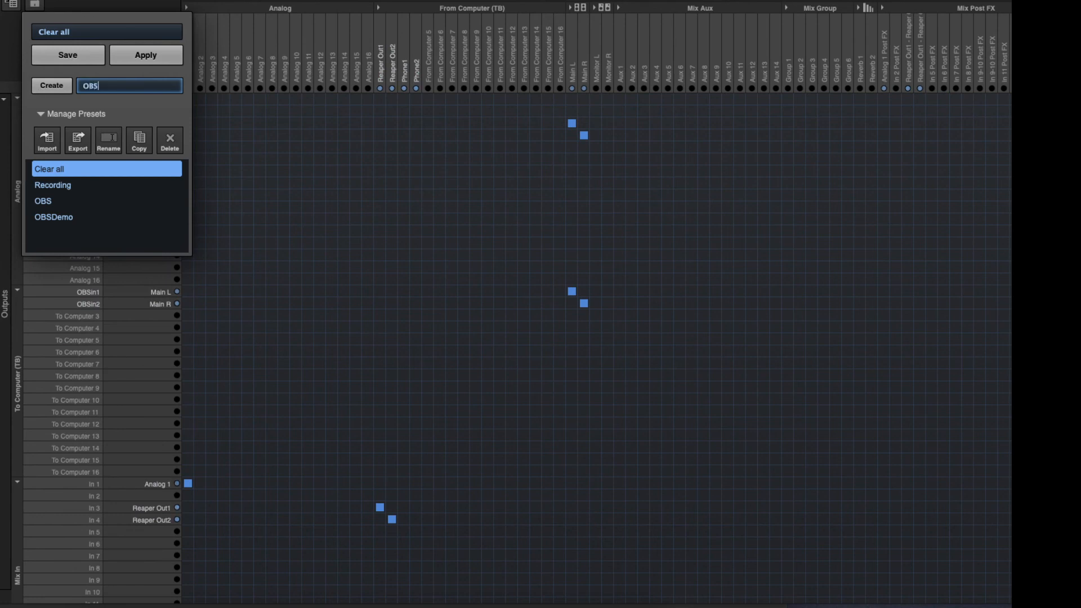
text(Vi)
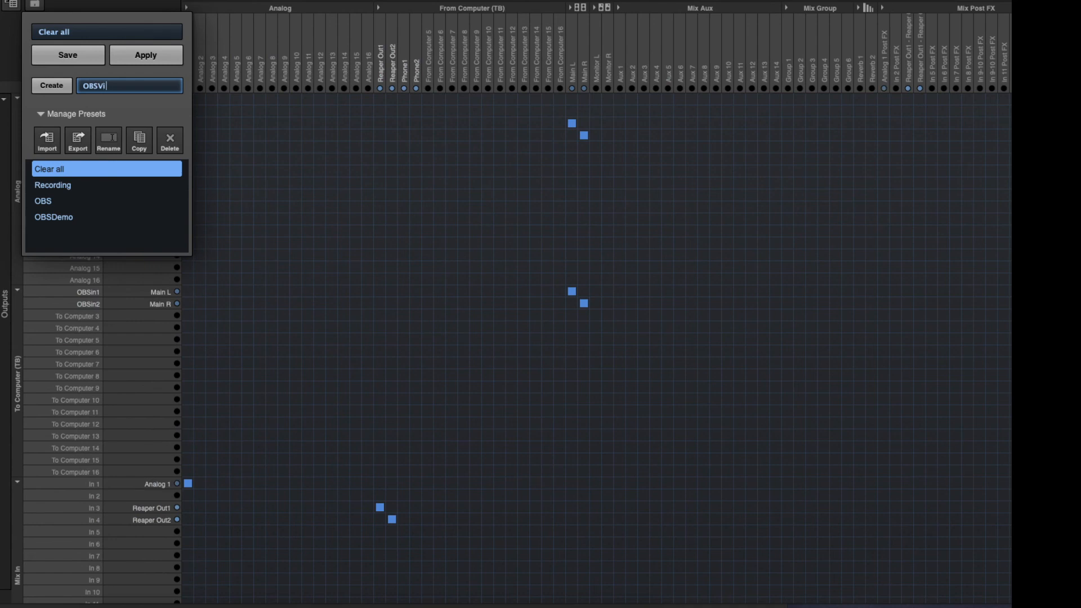
text(dD)
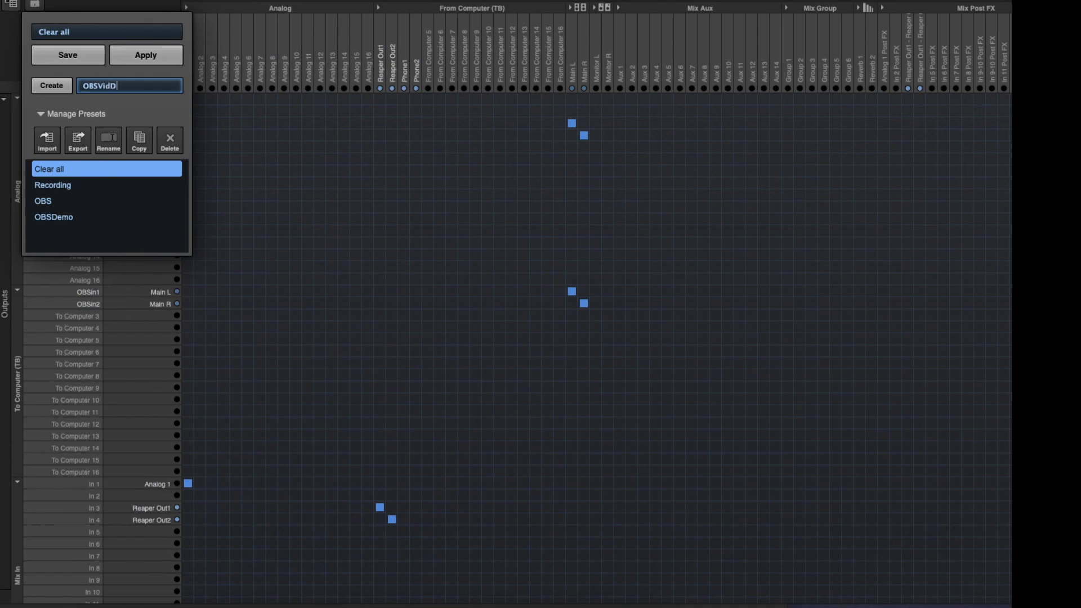
text(emo)
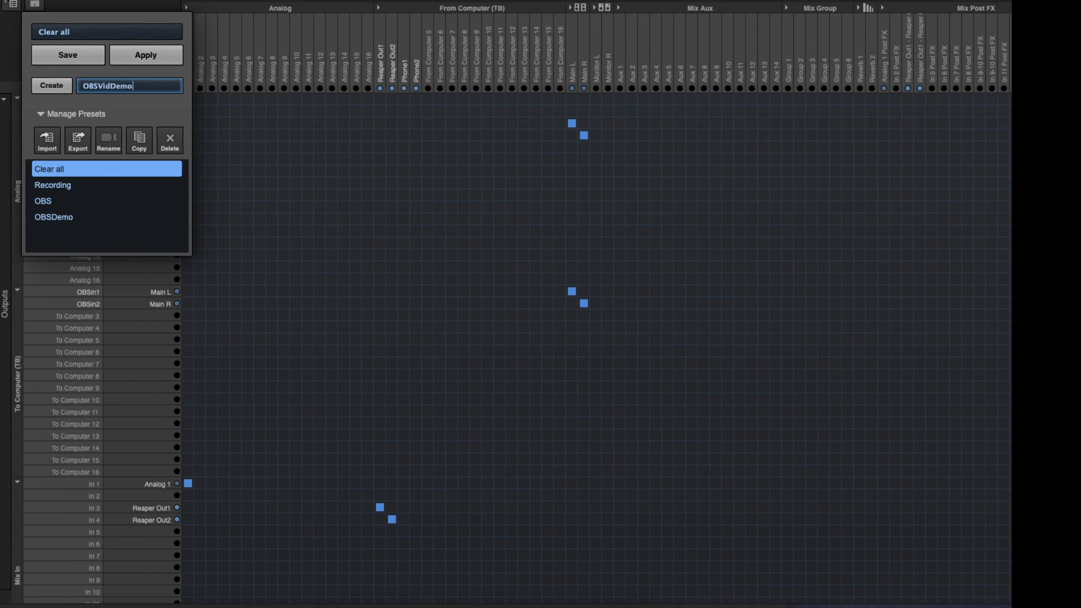
click(66, 54)
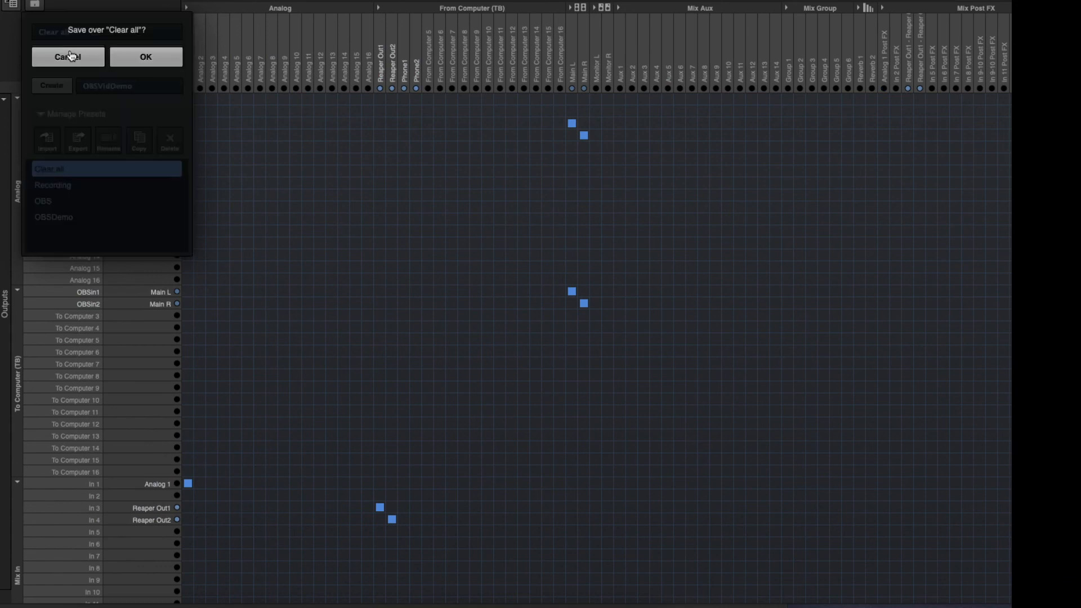
mouse_move(145, 56)
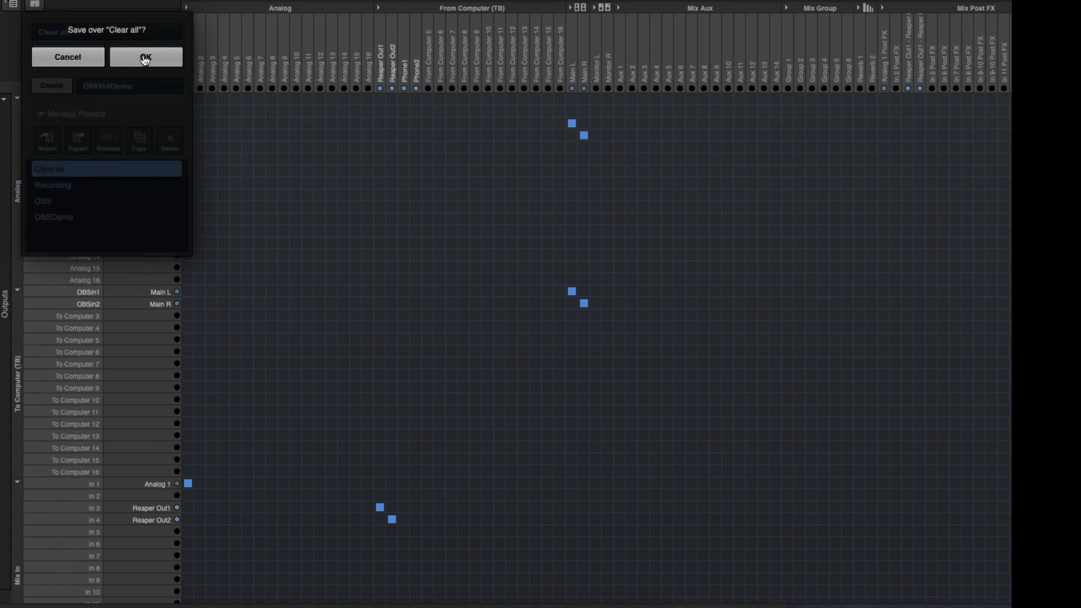
click(145, 57)
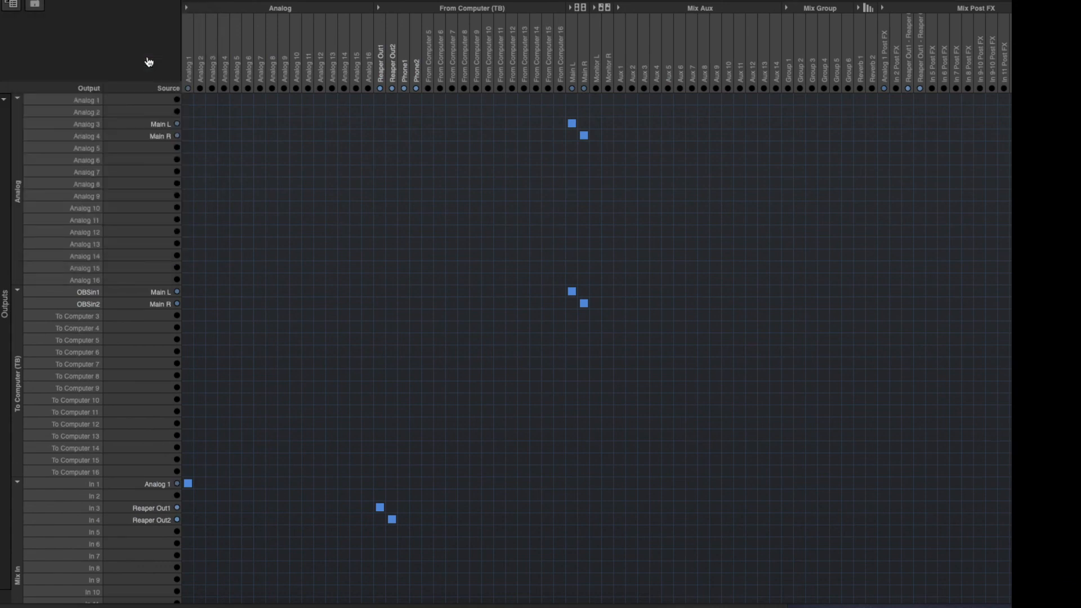
click(13, 5)
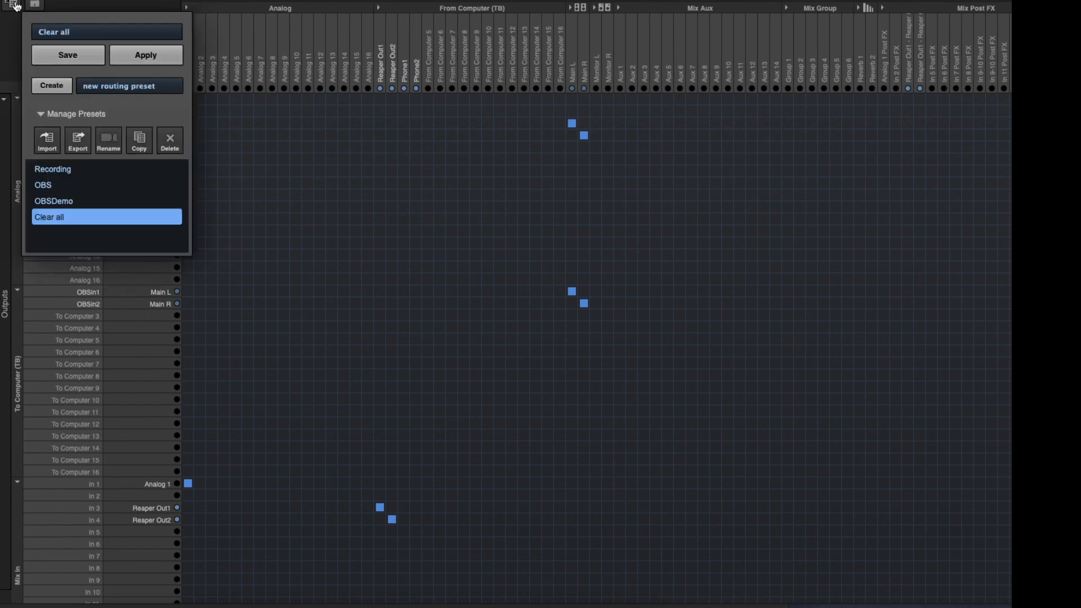
mouse_move(78, 142)
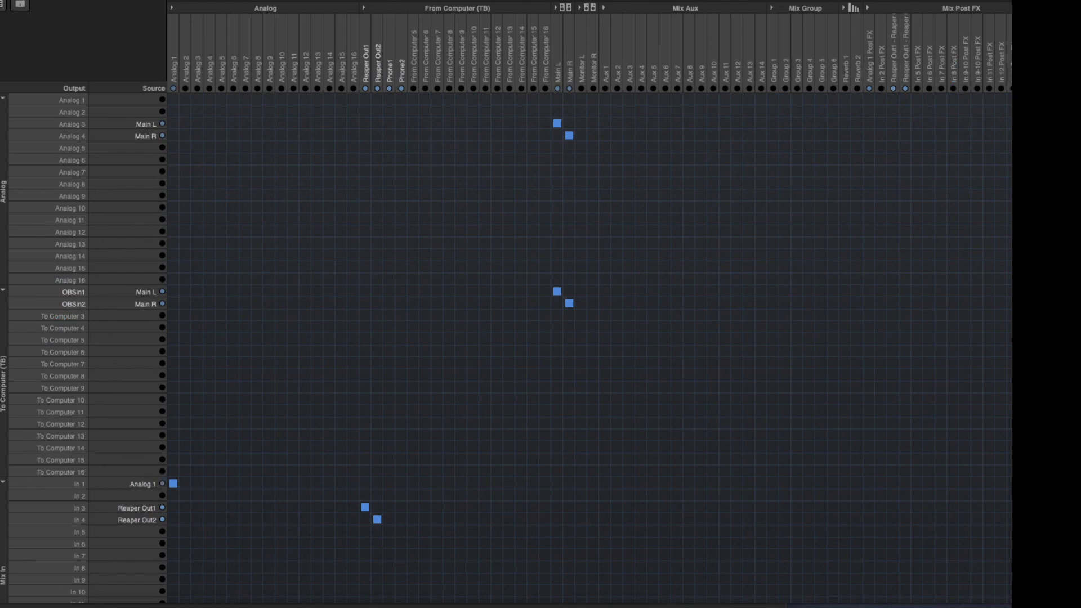
- Dismiss the routing presets menu and click back into the routing matrix view
click(833, 207)
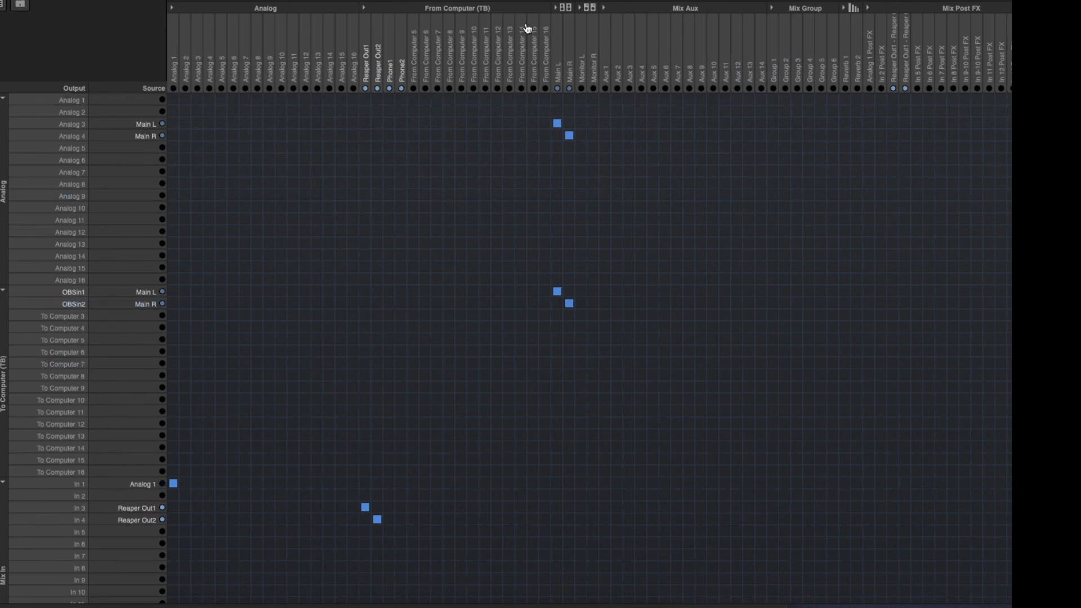
click(246, 328)
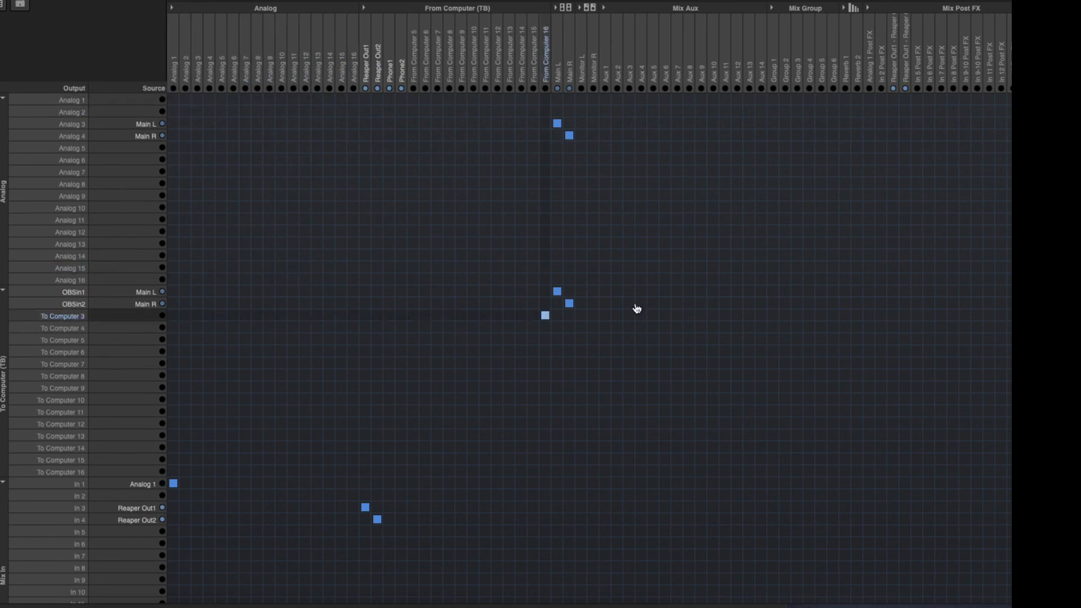
click(390, 100)
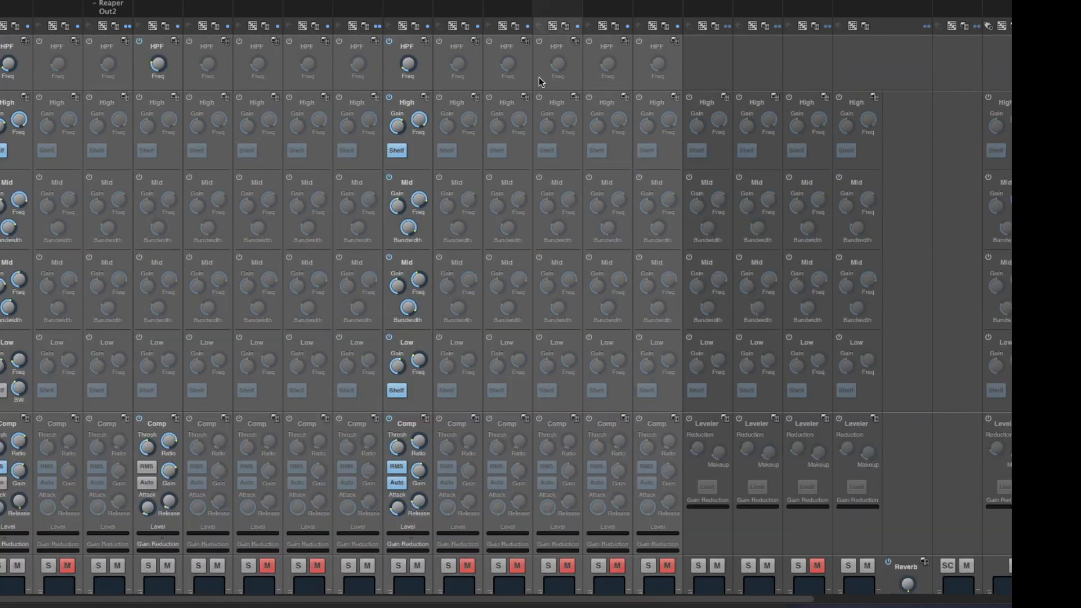
mouse_move(436, 93)
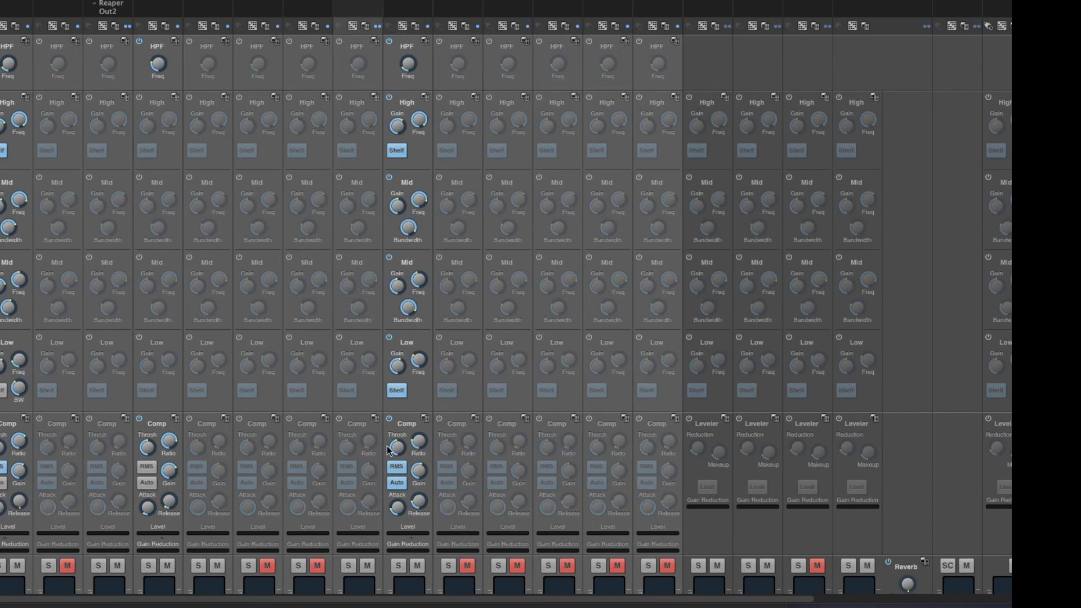
scroll(down, 3)
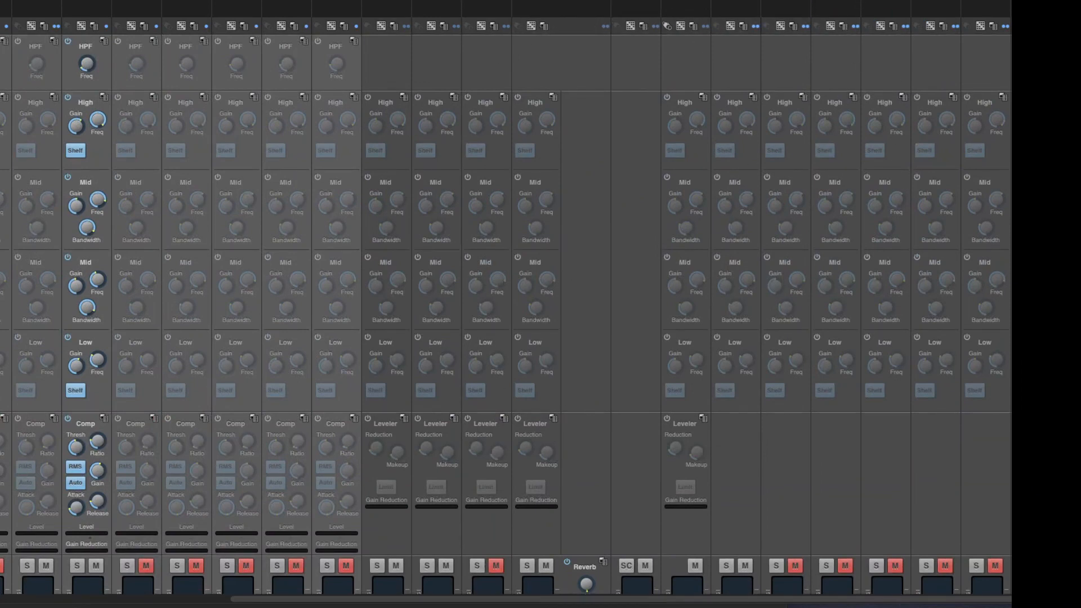
scroll(right, 3)
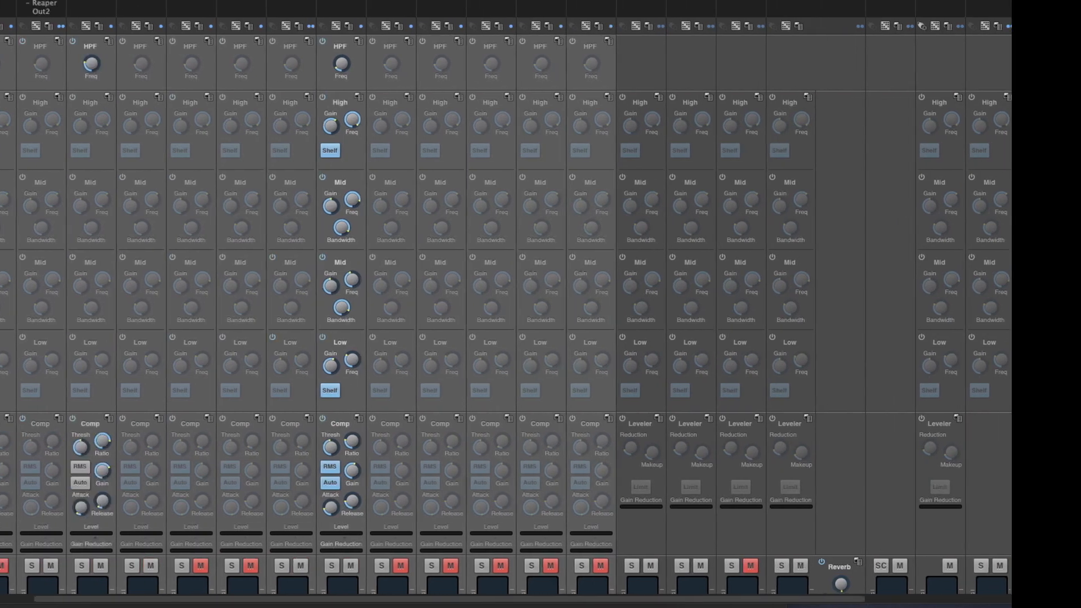
scroll(left, 3)
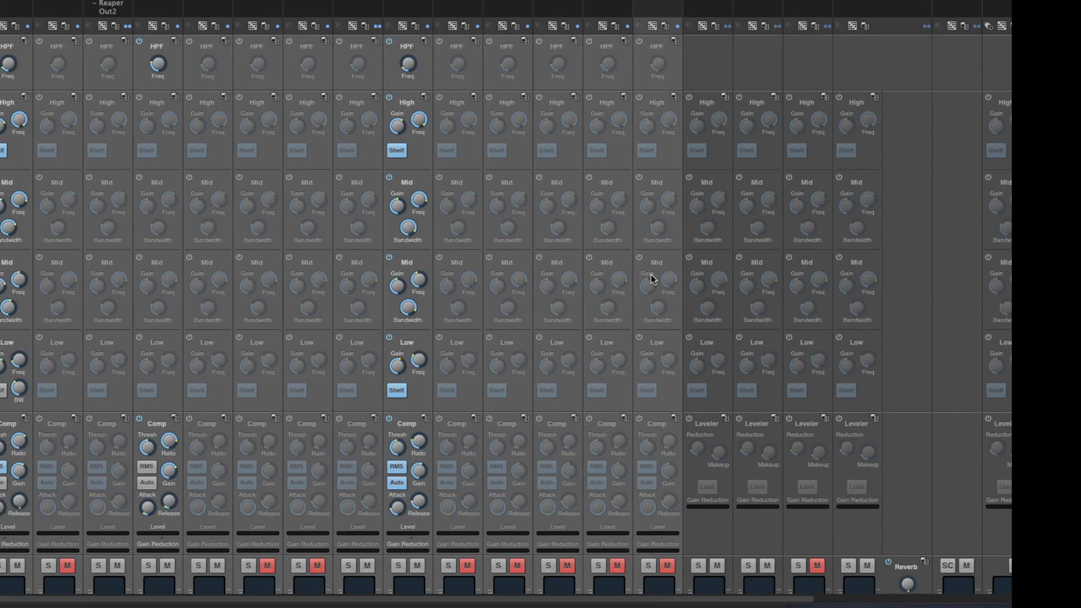
mouse_move(650, 282)
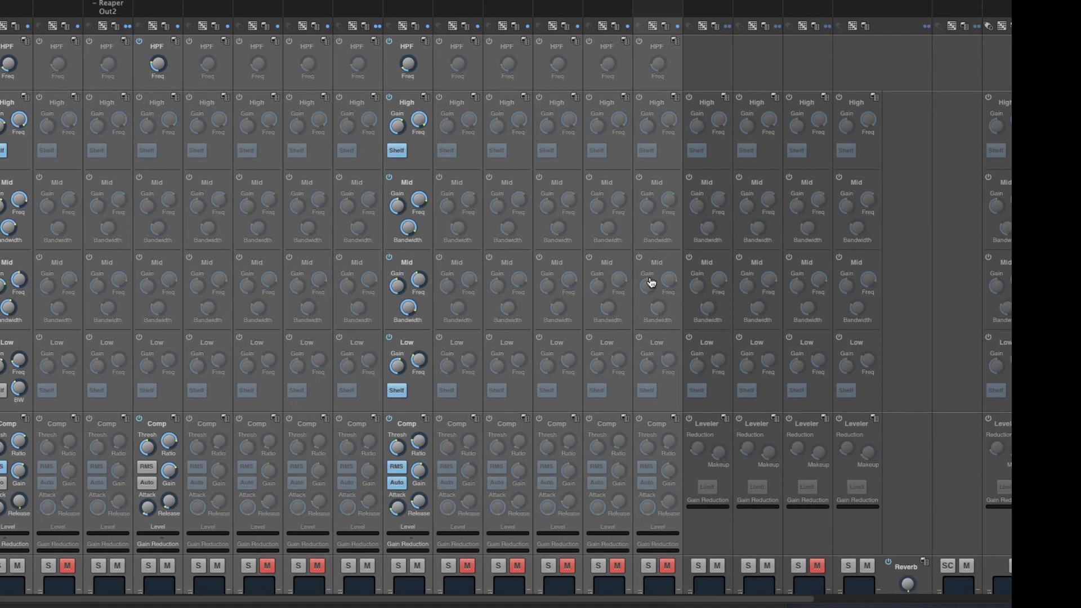
mouse_move(373, 400)
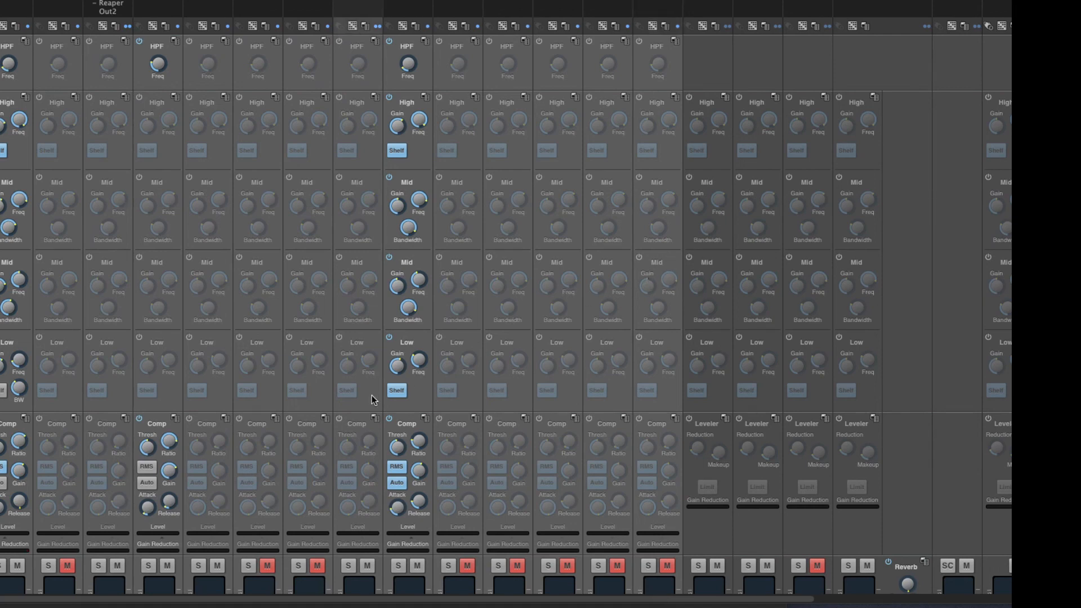
mouse_move(250, 266)
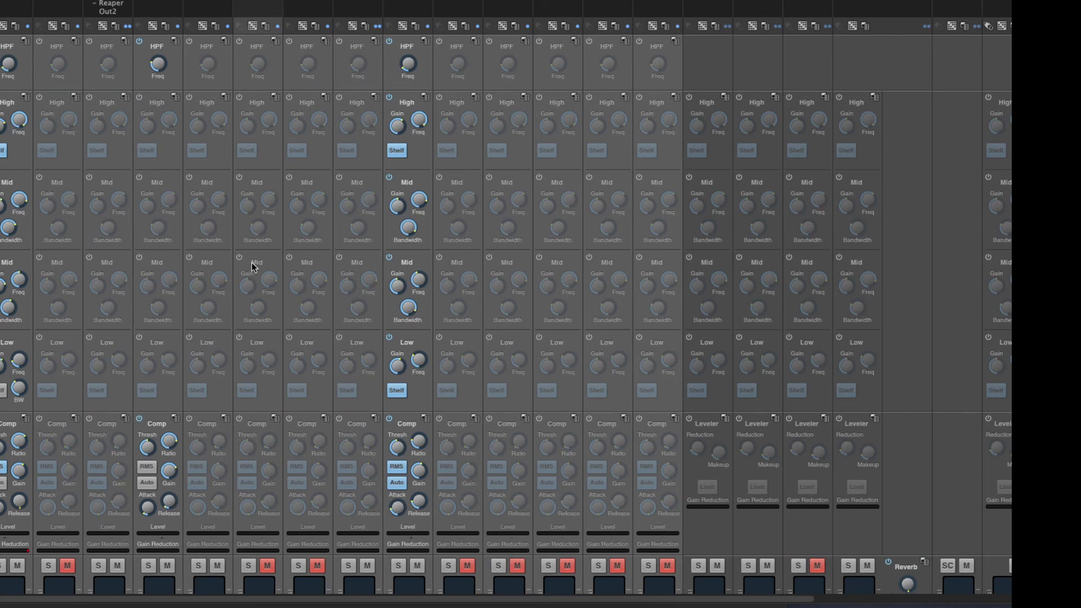
mouse_move(247, 256)
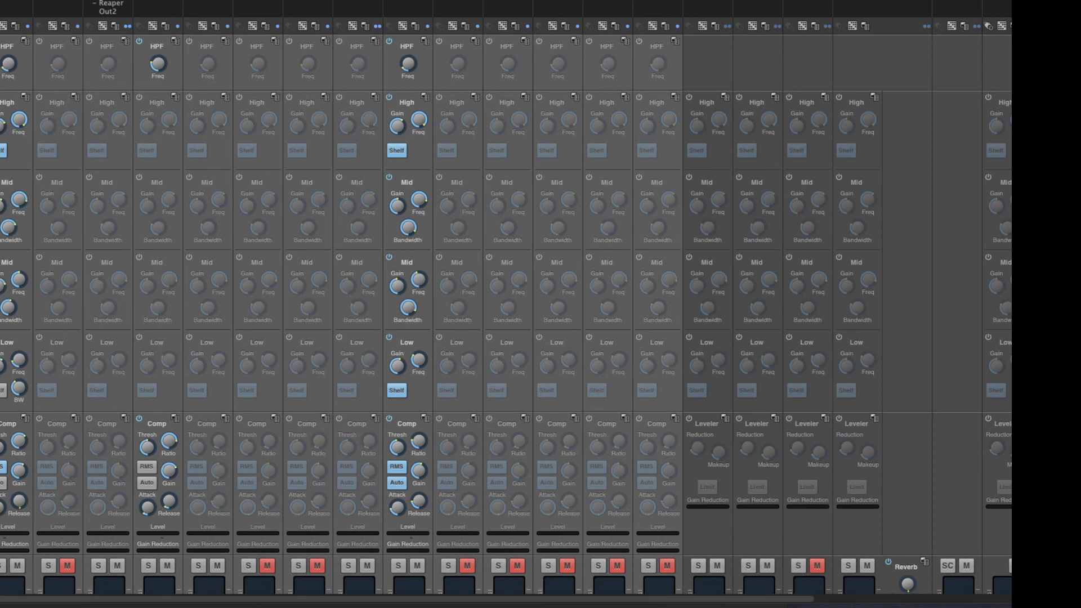
mouse_move(213, 535)
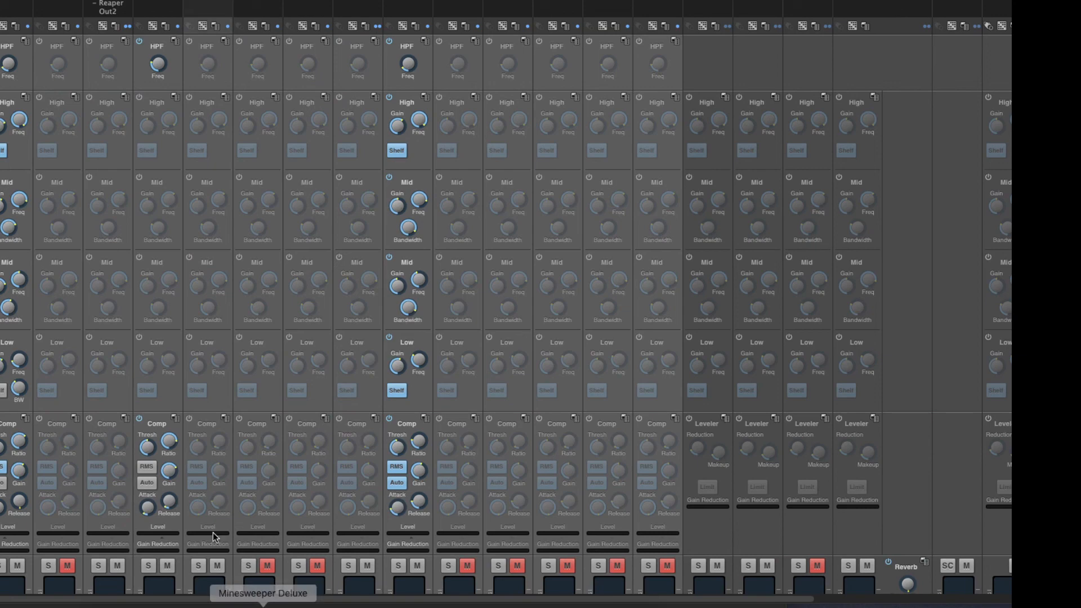